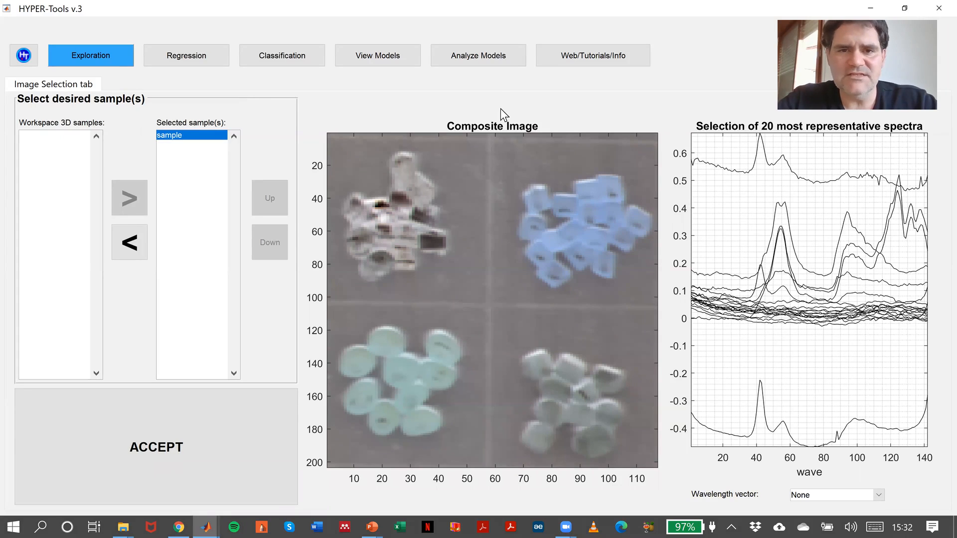
mouse_move(473, 96)
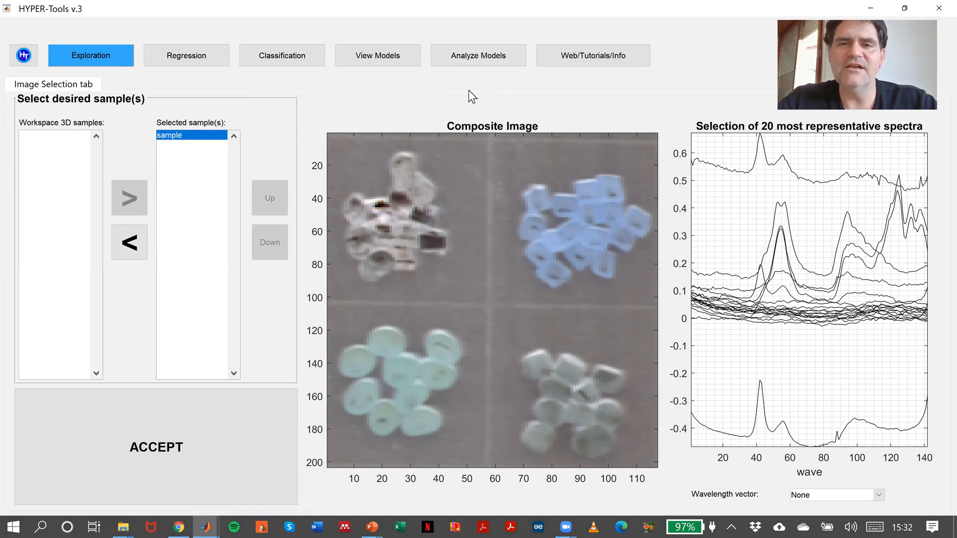
mouse_move(541, 136)
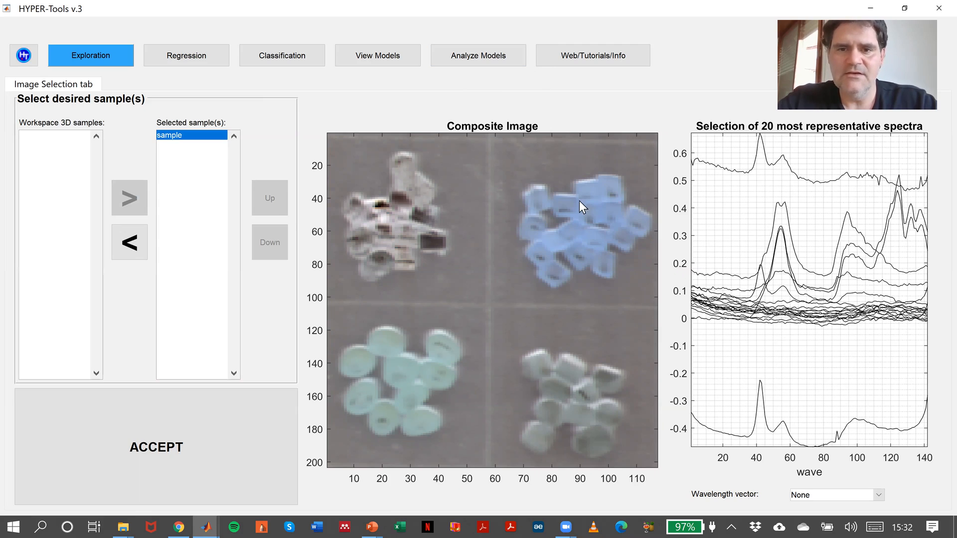
mouse_move(444, 188)
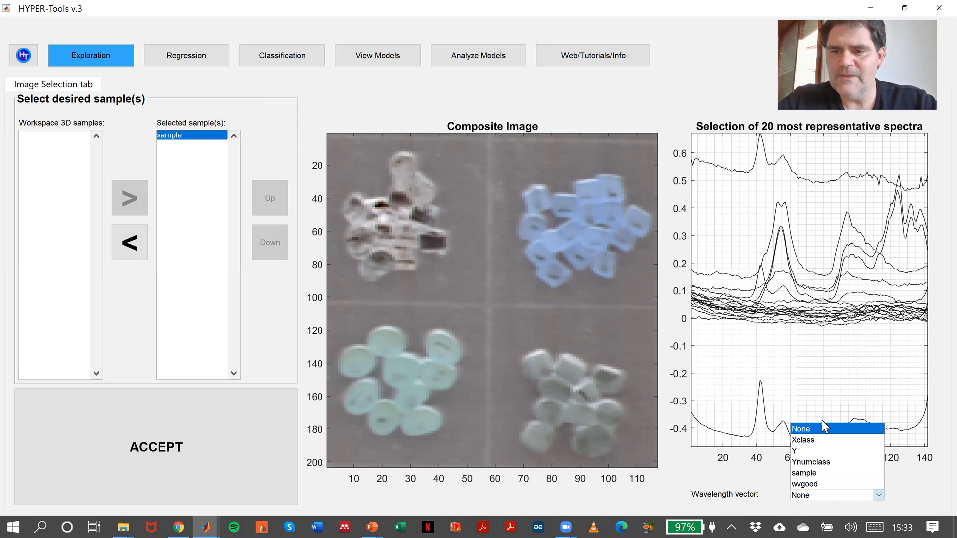
Assign 'wvgood' as the wavelength vector so the spectra span about 950–1650.
click(804, 483)
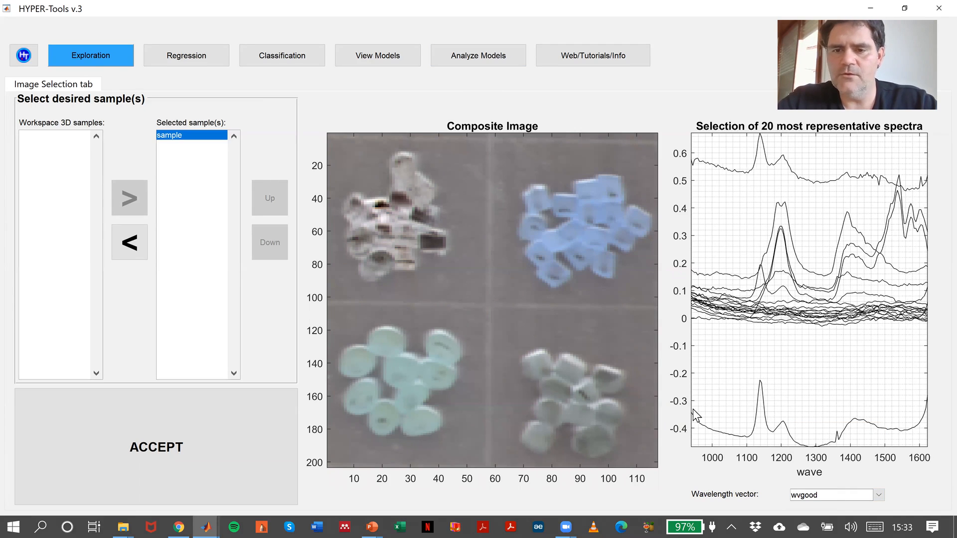
mouse_move(692, 470)
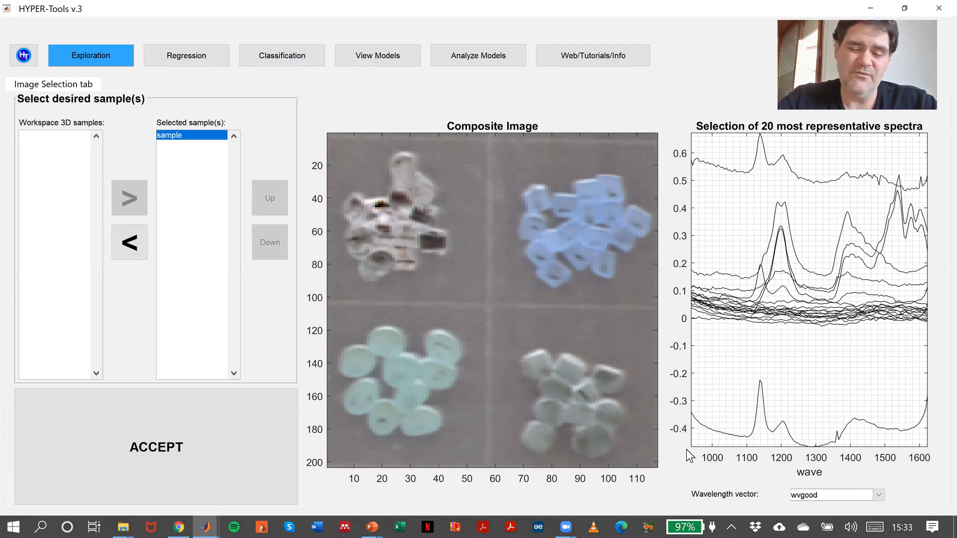
mouse_move(875, 429)
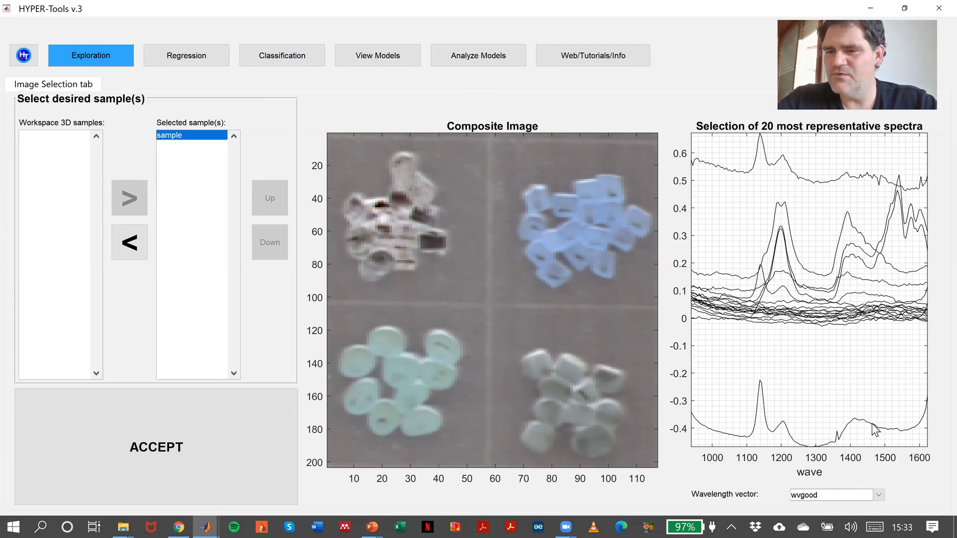
mouse_move(928, 452)
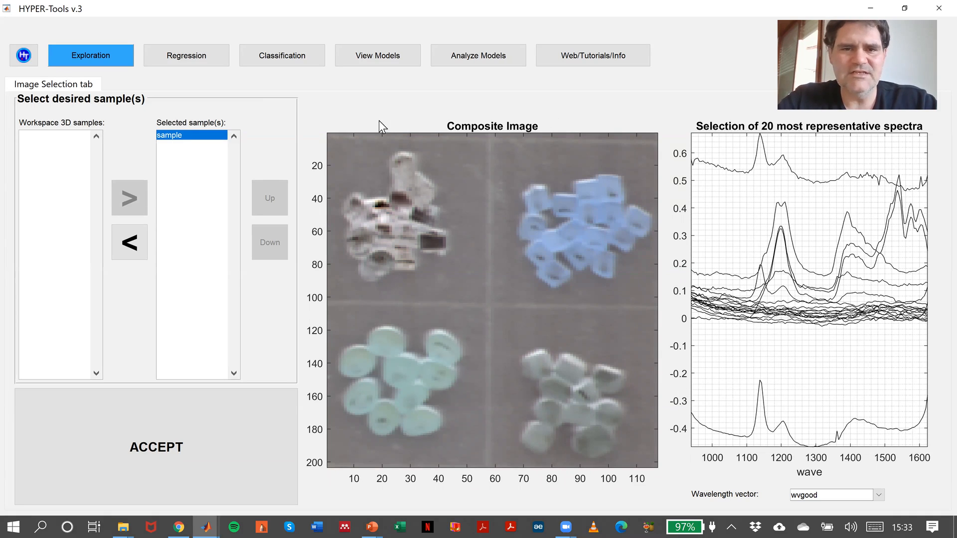
mouse_move(612, 323)
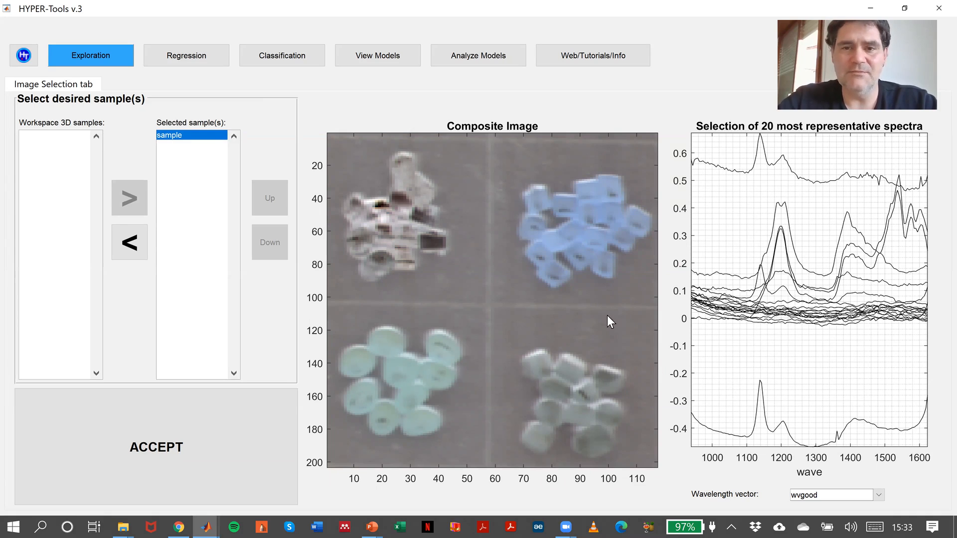
Switch to the PowerPoint slide and pen-sketch overlapping spectra labelled R, G and B bands.
key(alt+tab)
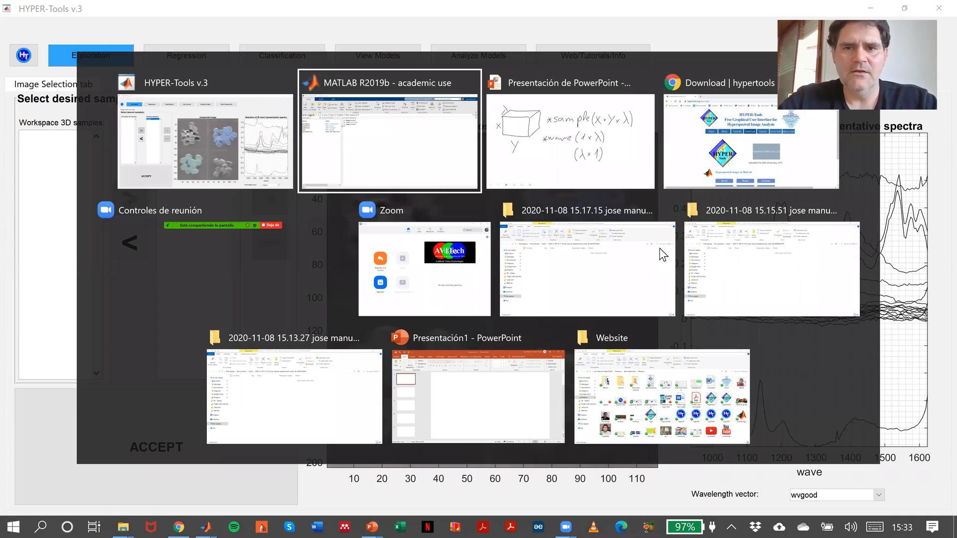
click(569, 142)
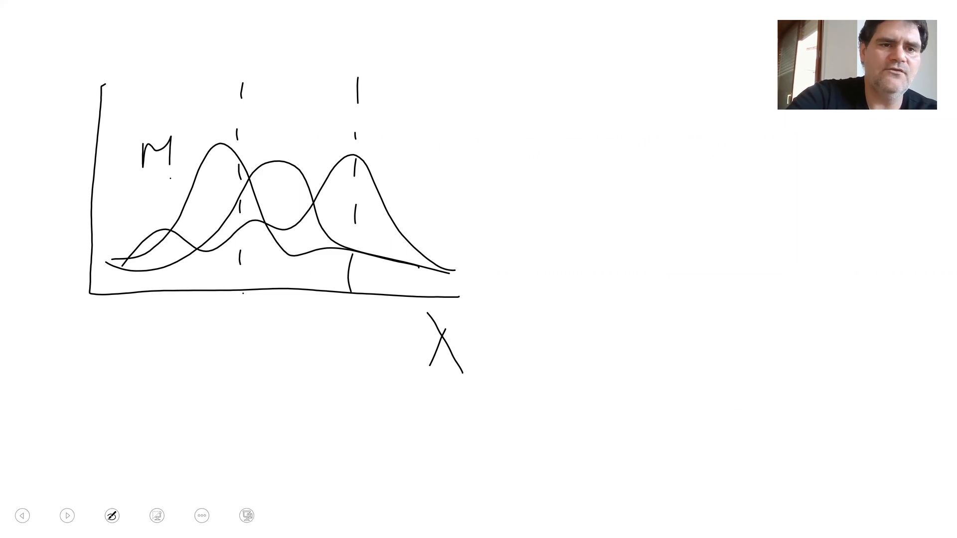
drag(147, 126, 174, 127)
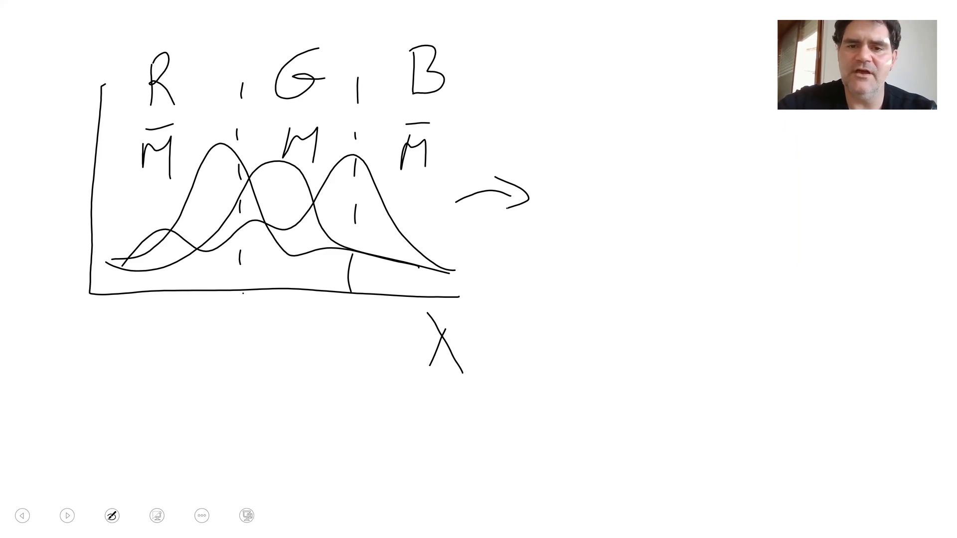
drag(574, 196, 736, 359)
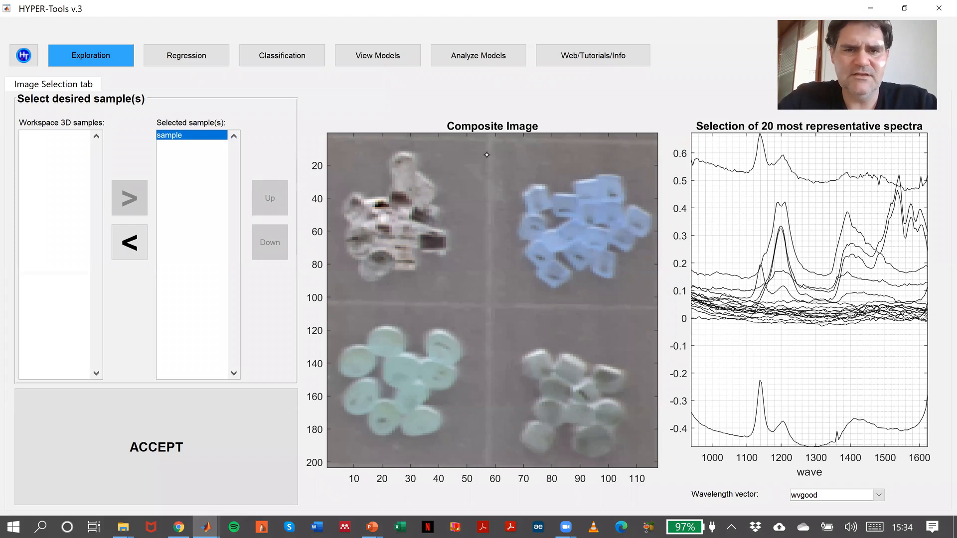
mouse_move(493, 283)
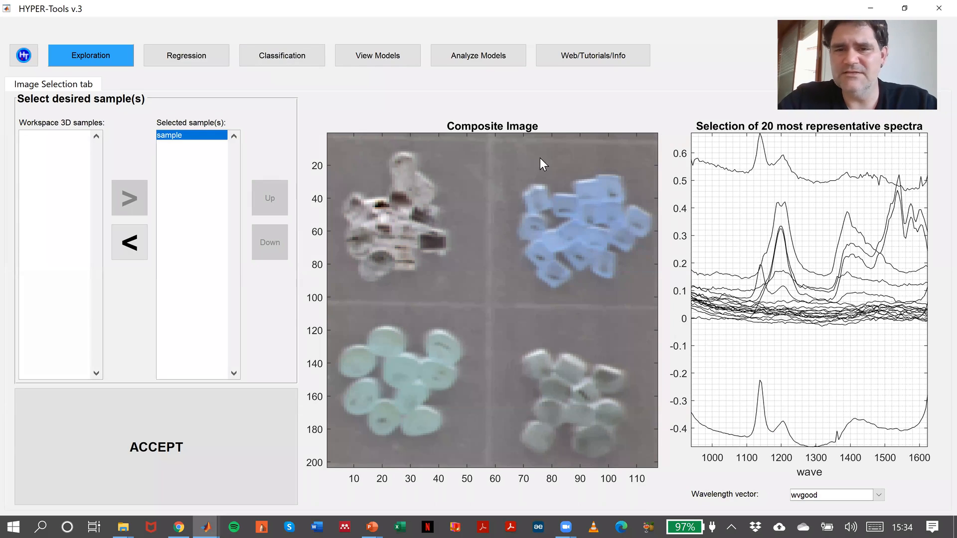
mouse_move(554, 213)
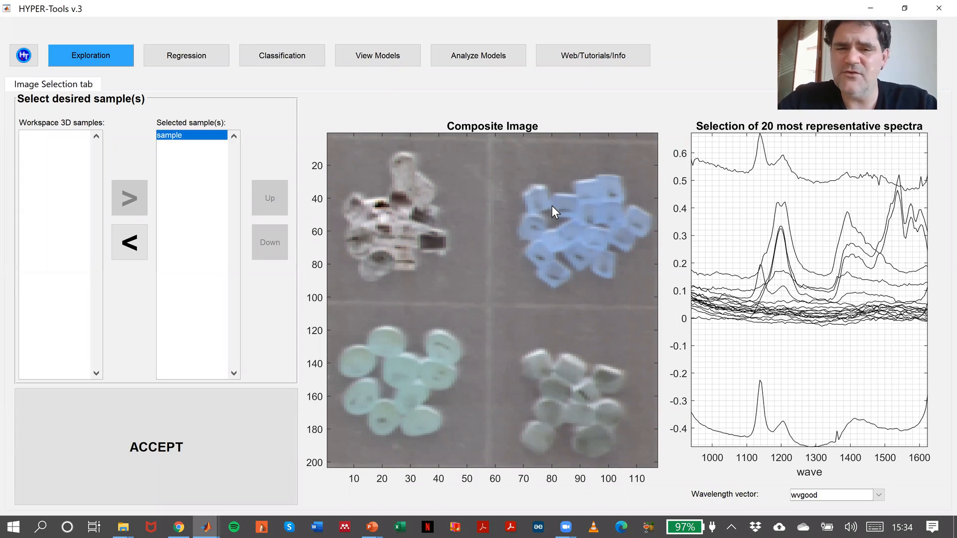
mouse_move(684, 75)
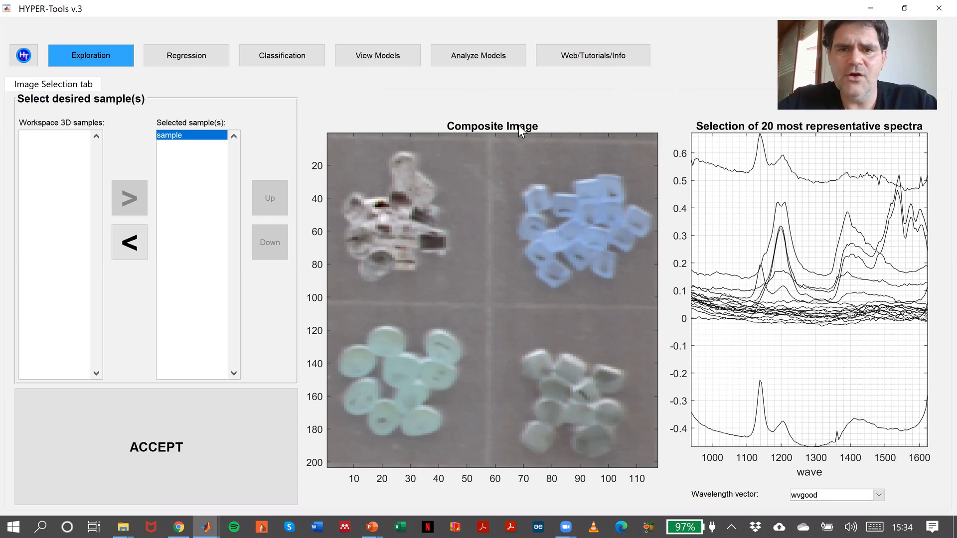
mouse_move(526, 357)
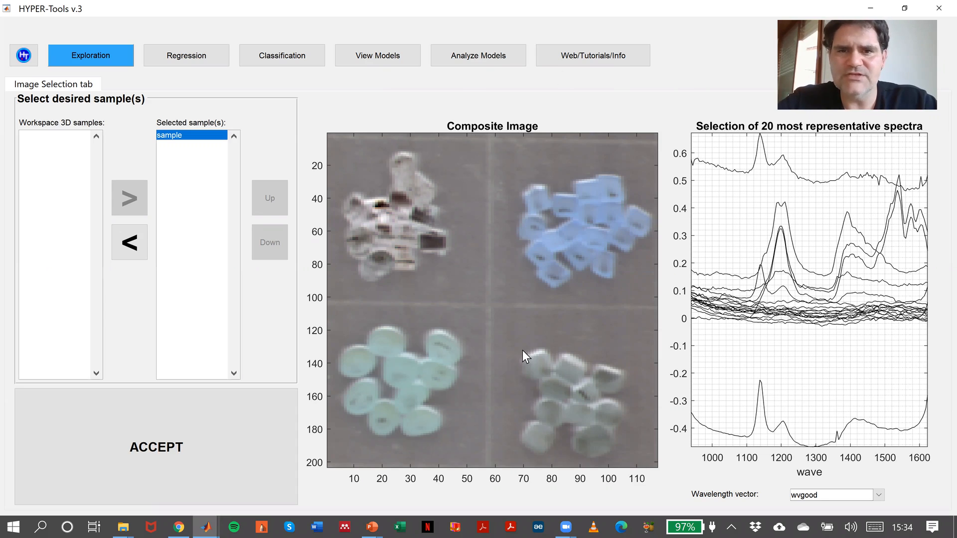
mouse_move(459, 176)
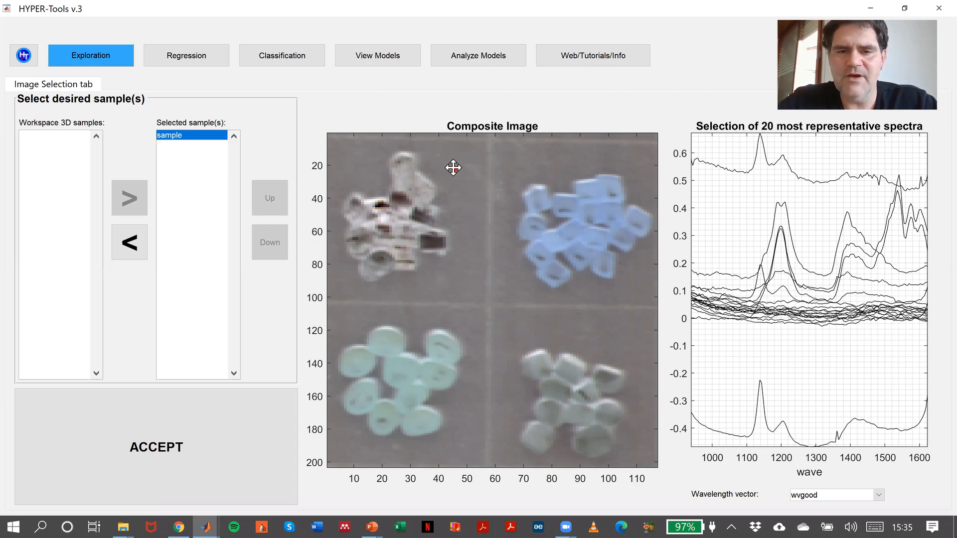
Show pixel spectra for background, white, blue and green pieces, ending at background pixel 65, 95.
click(453, 169)
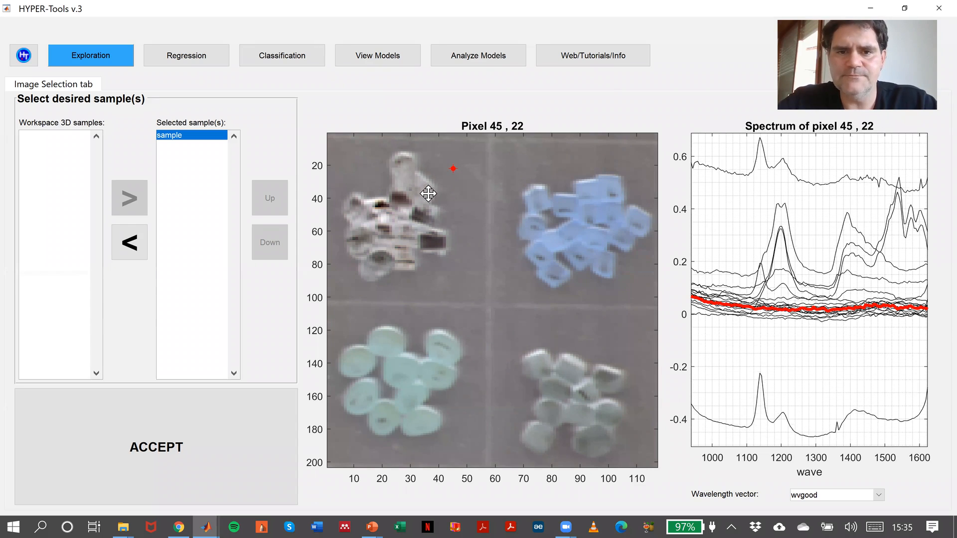
click(409, 204)
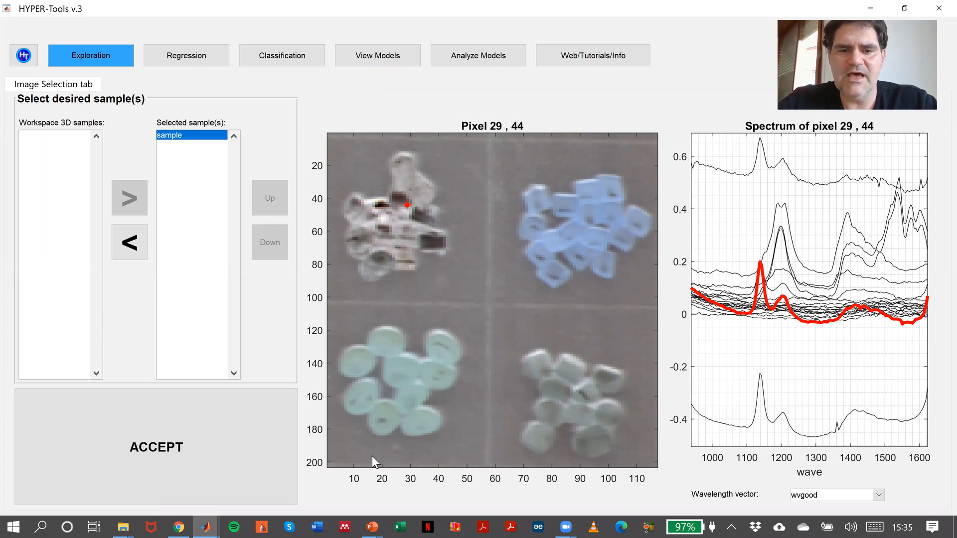
mouse_move(419, 400)
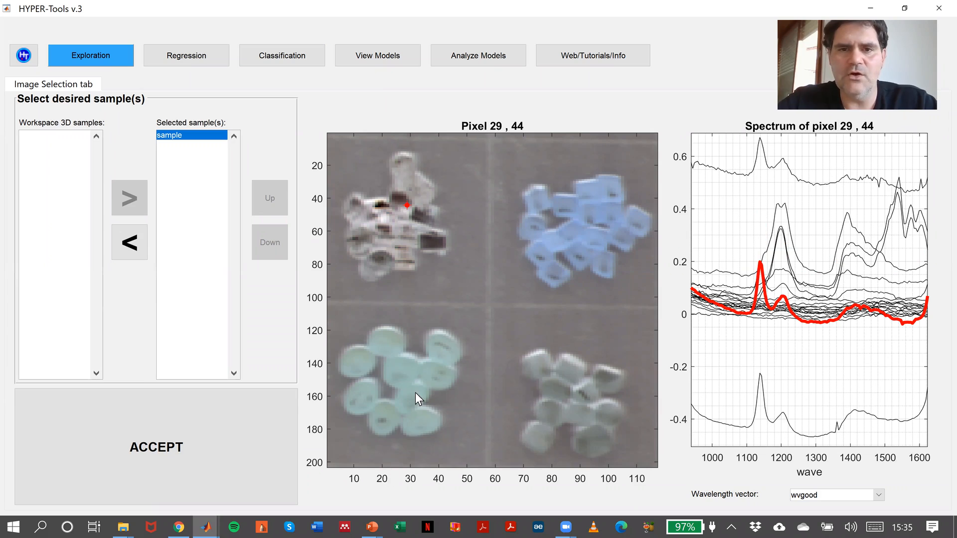
mouse_move(574, 220)
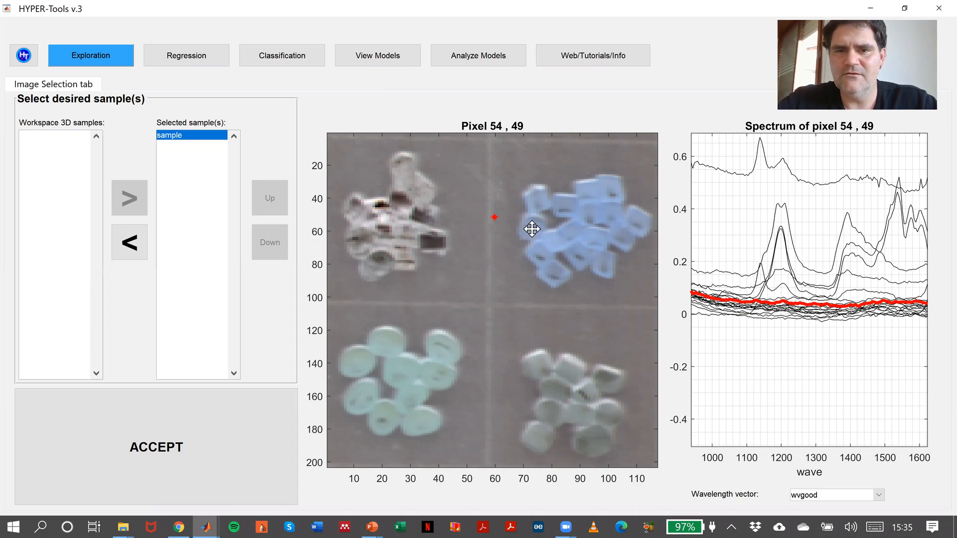
click(551, 235)
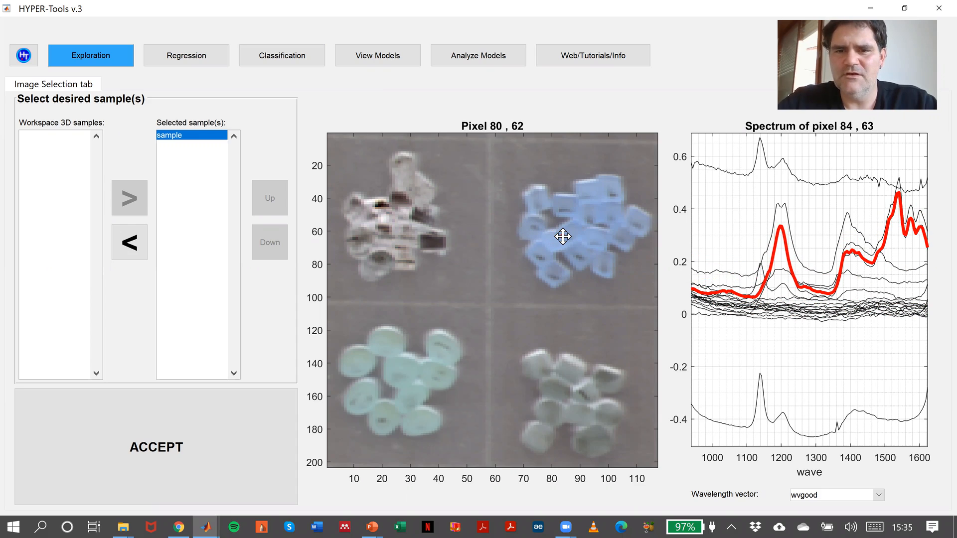
click(560, 238)
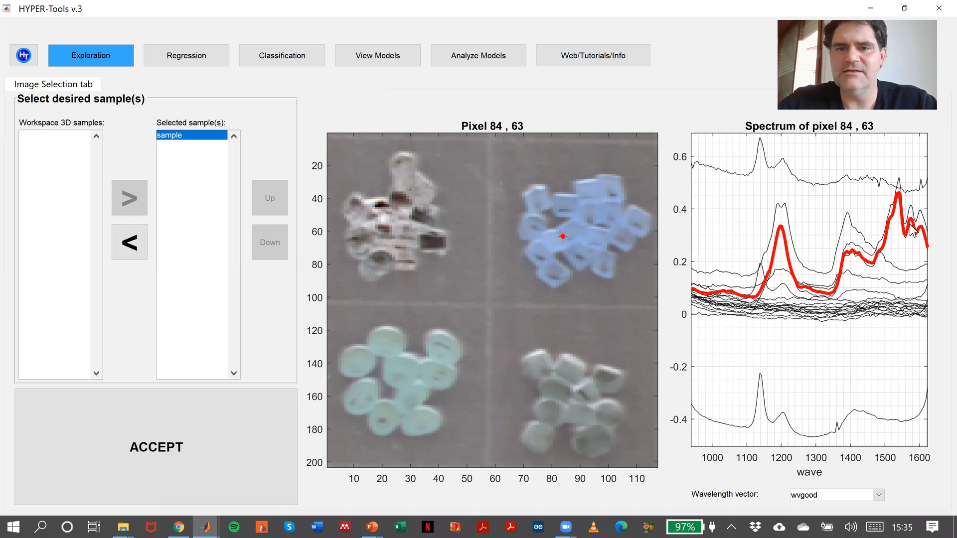
mouse_move(494, 285)
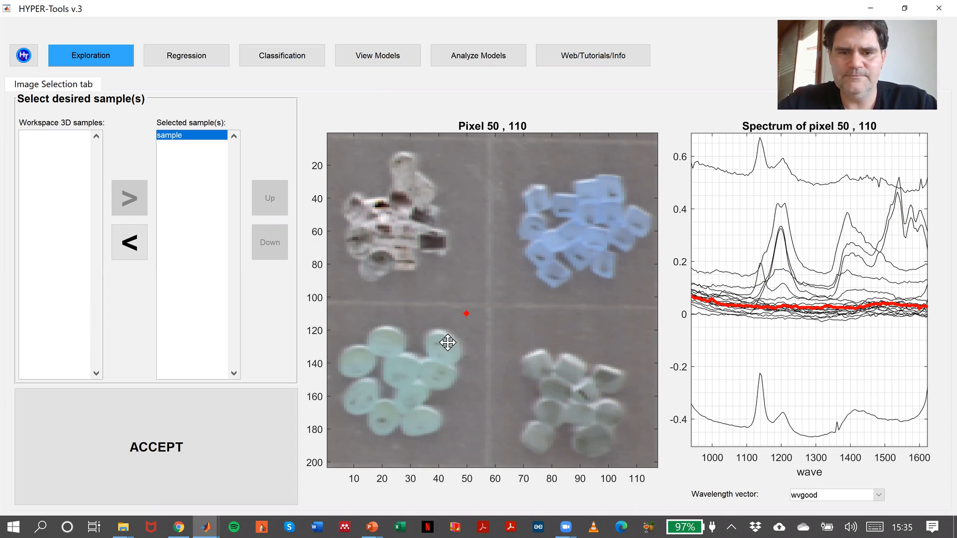
click(448, 343)
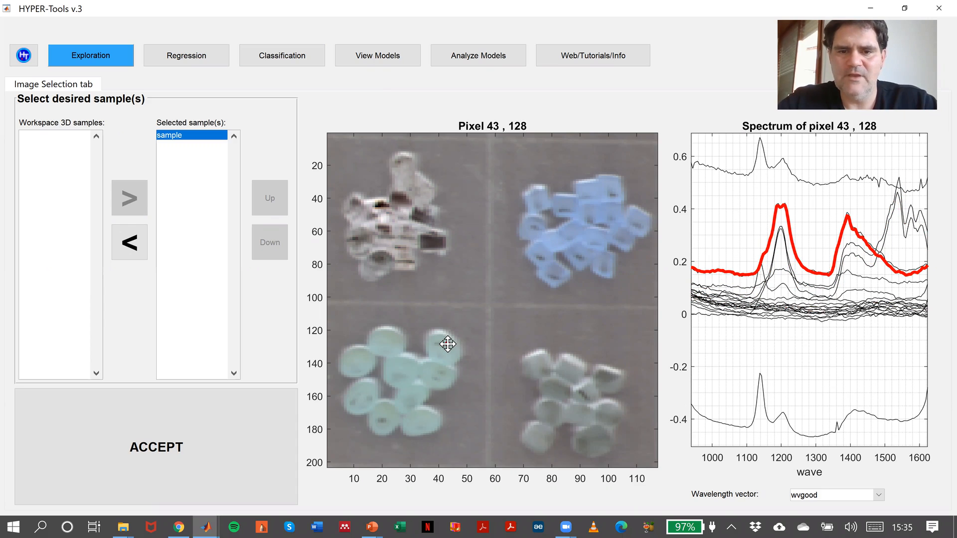
mouse_move(548, 376)
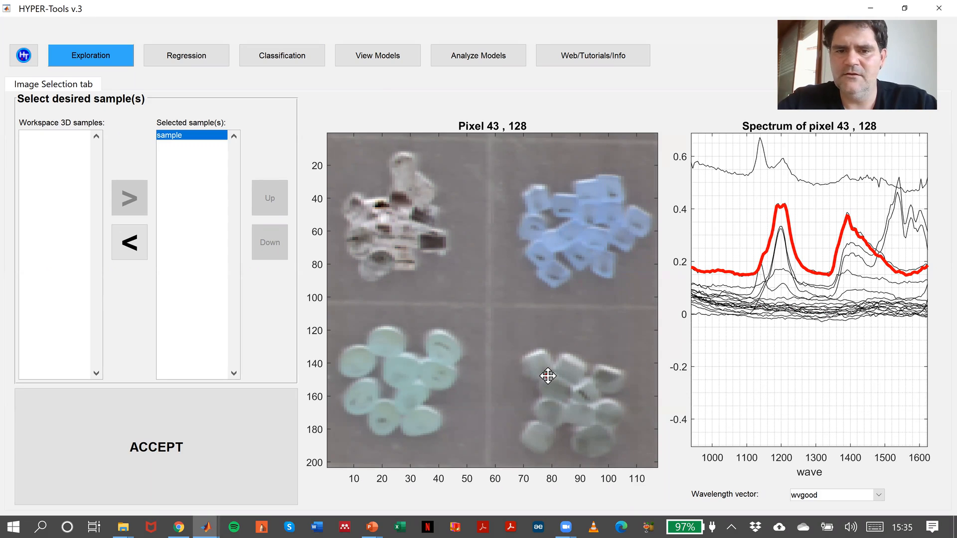
click(547, 376)
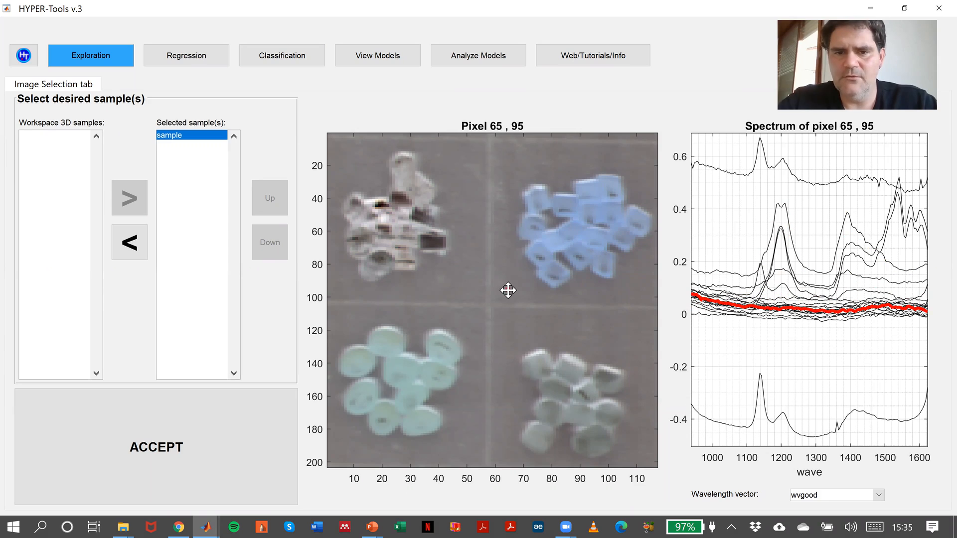
click(508, 292)
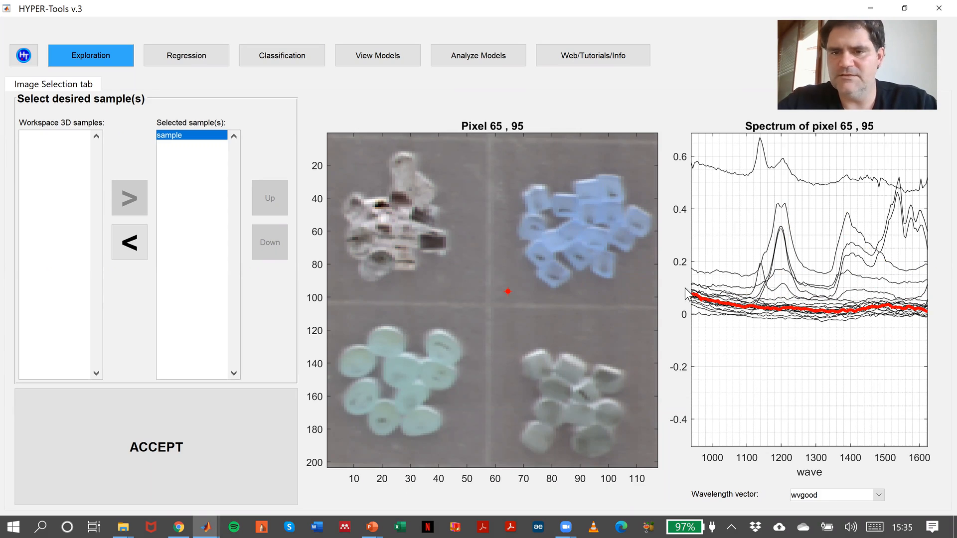
mouse_move(542, 282)
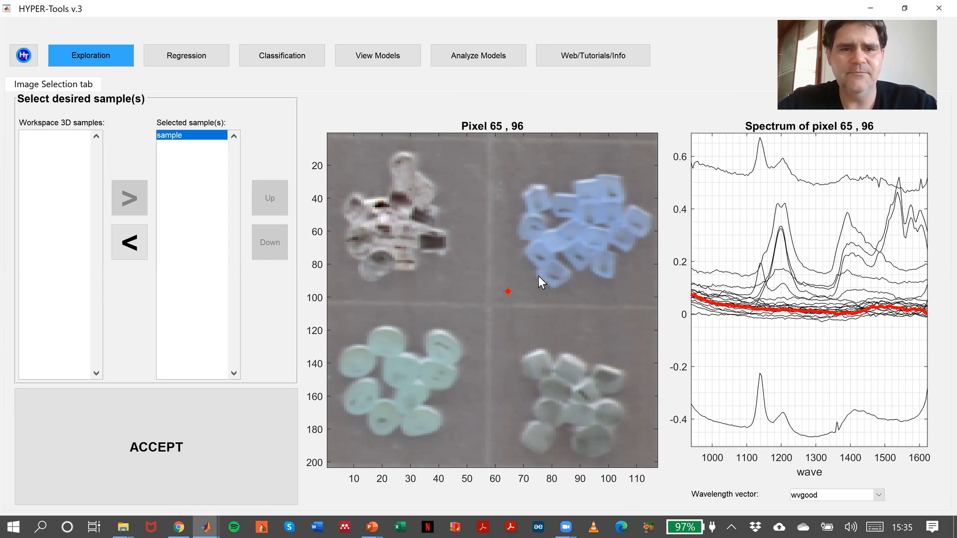
mouse_move(576, 282)
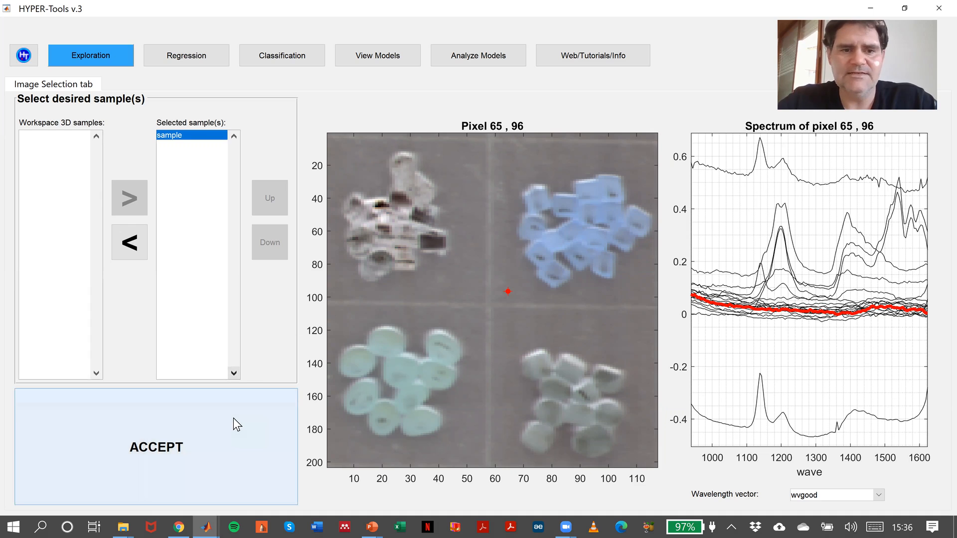
Add the 'sample' image with no mask to the image list and enable Visualize.
click(157, 84)
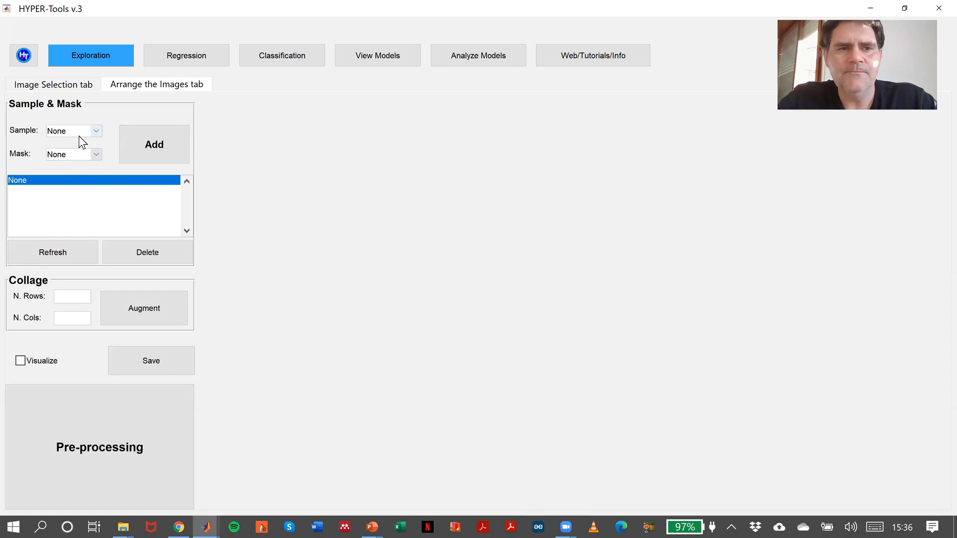
mouse_move(41, 148)
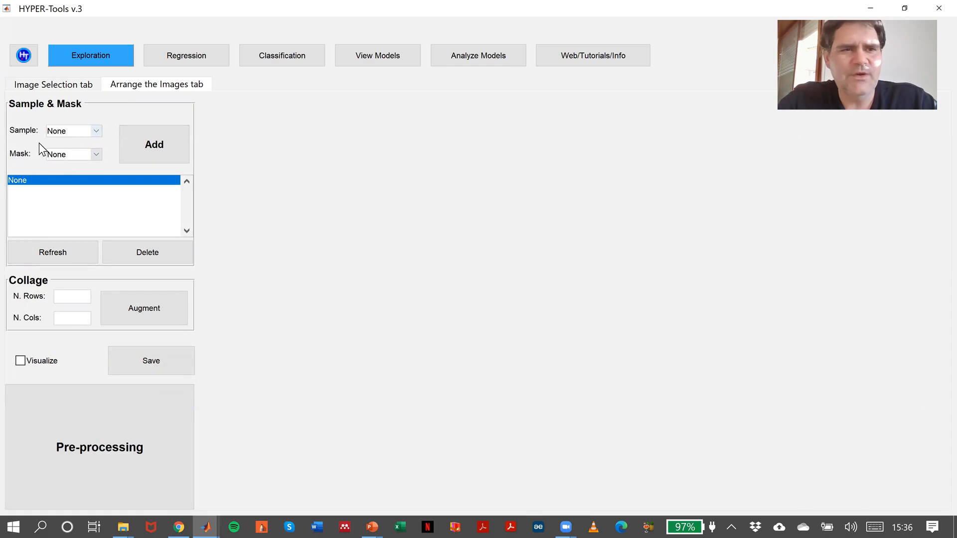
mouse_move(22, 158)
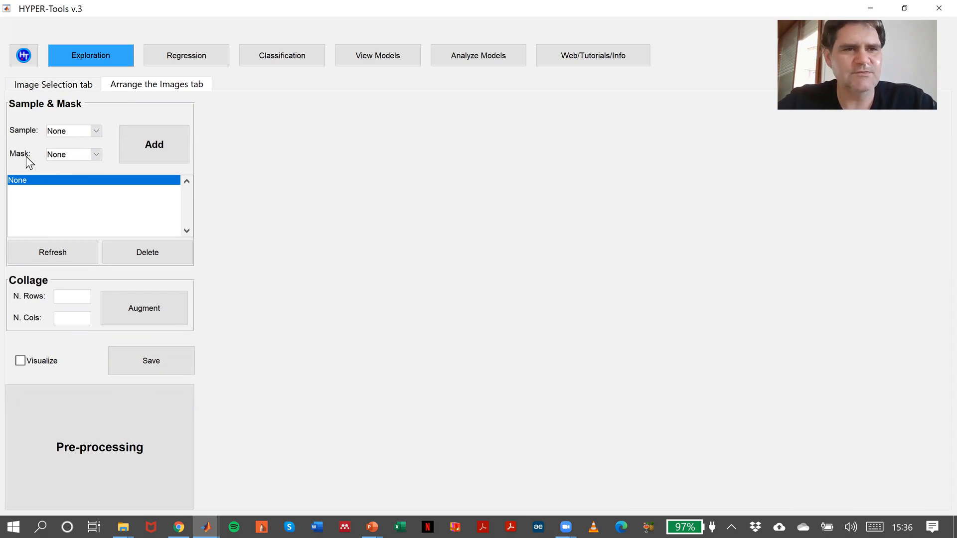
click(96, 130)
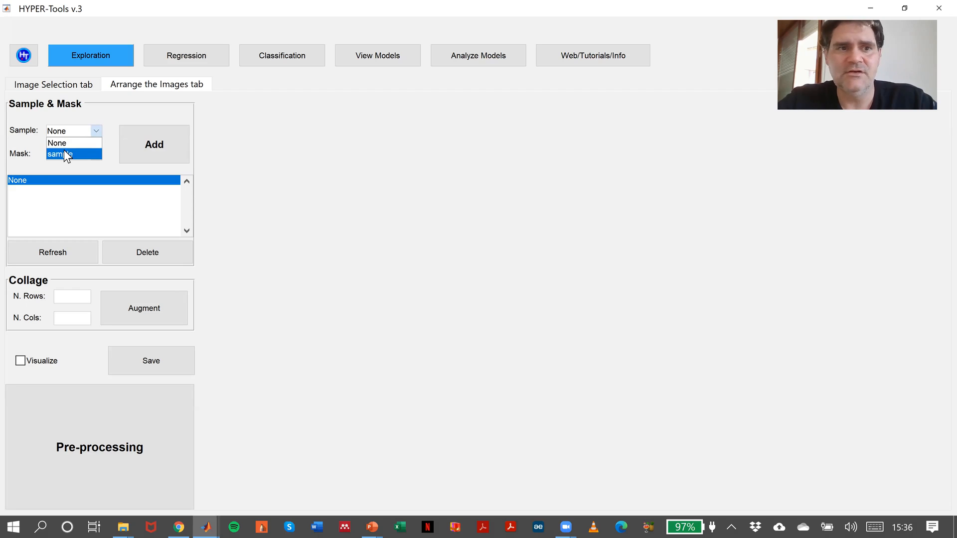
click(60, 155)
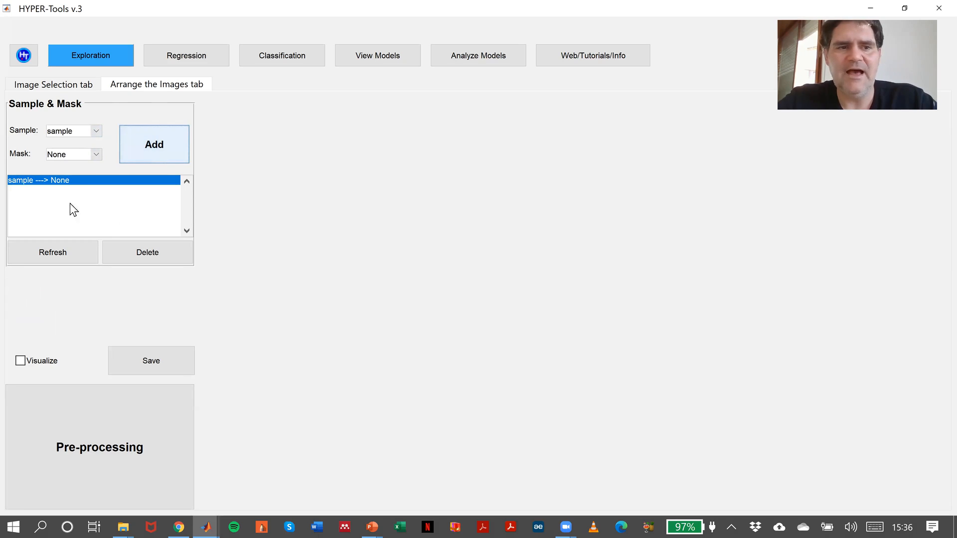
mouse_move(32, 340)
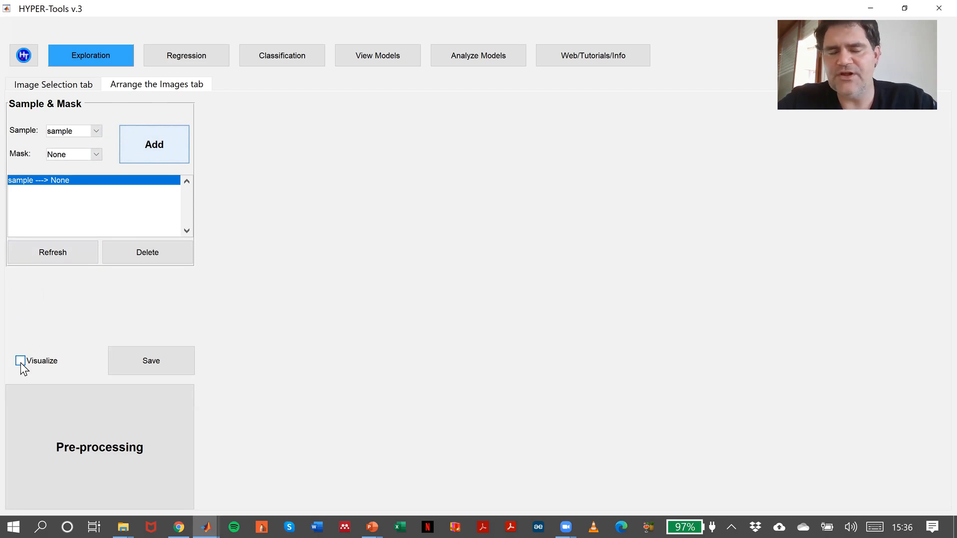
click(19, 361)
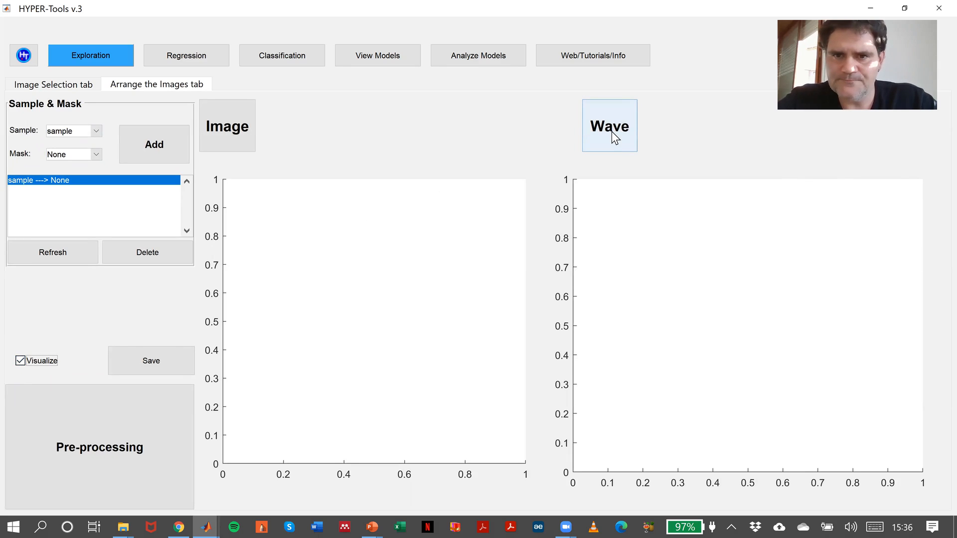
Show the false color image and plot spectra of a white-piece pixel and blue pixel 95, 38.
click(609, 125)
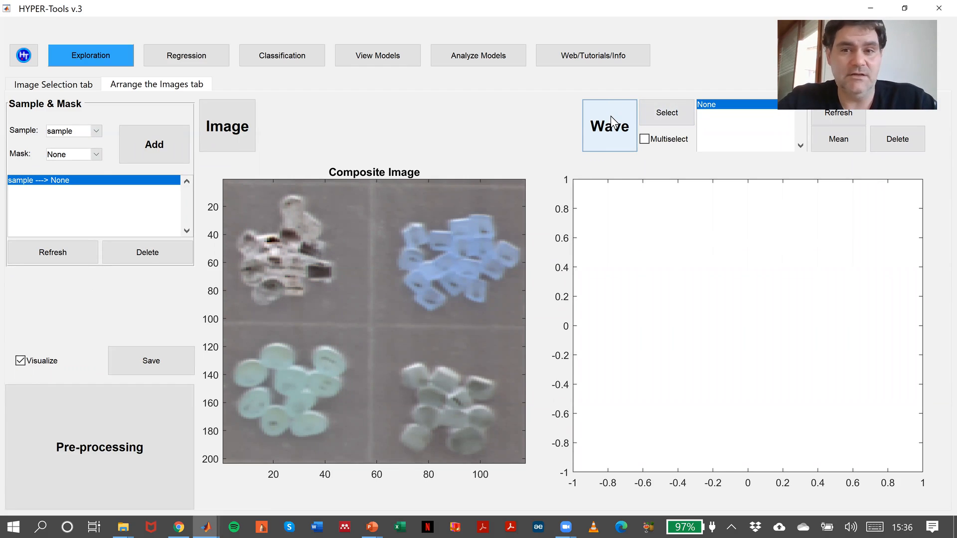
mouse_move(621, 152)
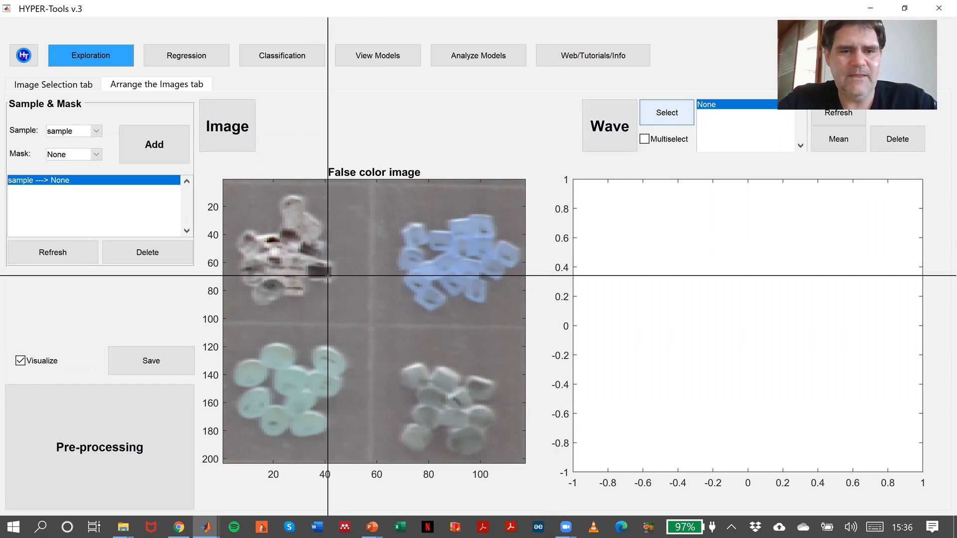
click(293, 255)
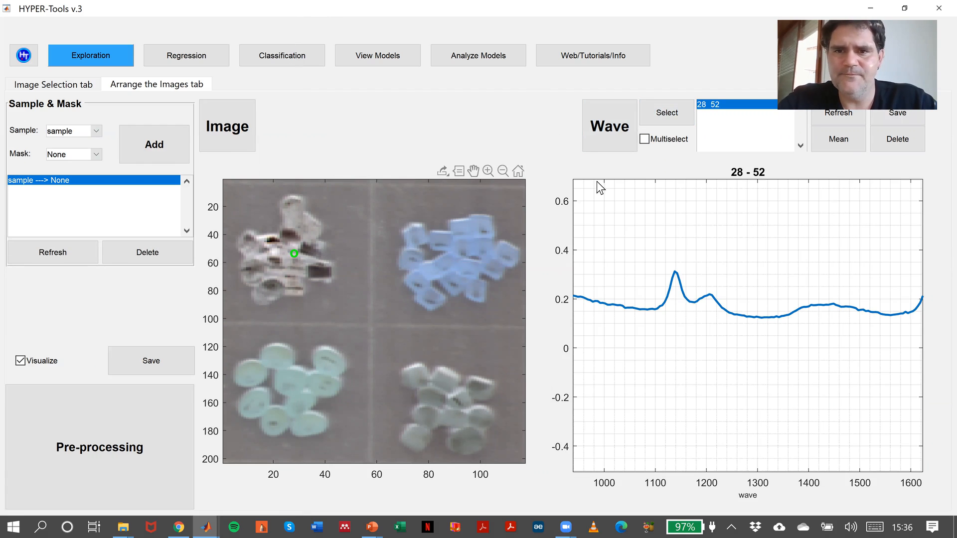
click(666, 113)
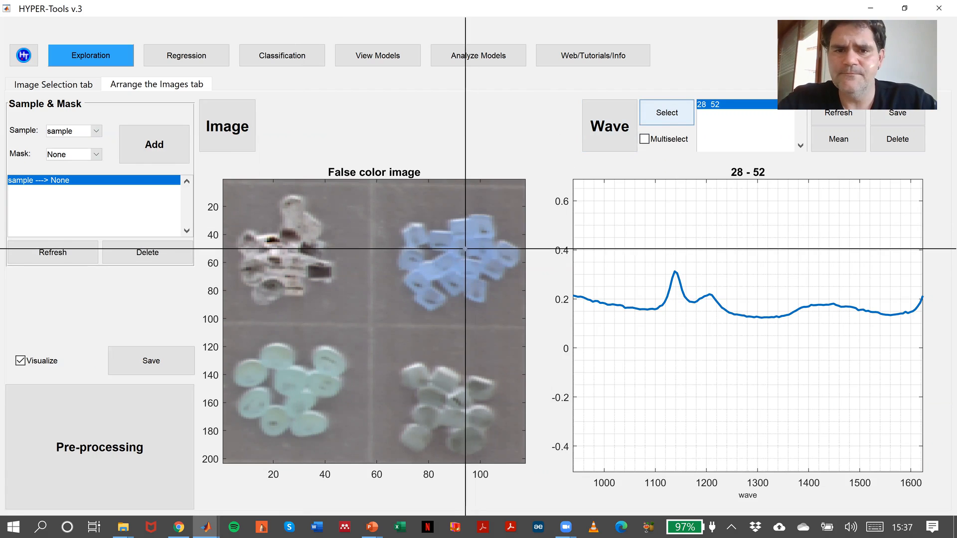
click(467, 237)
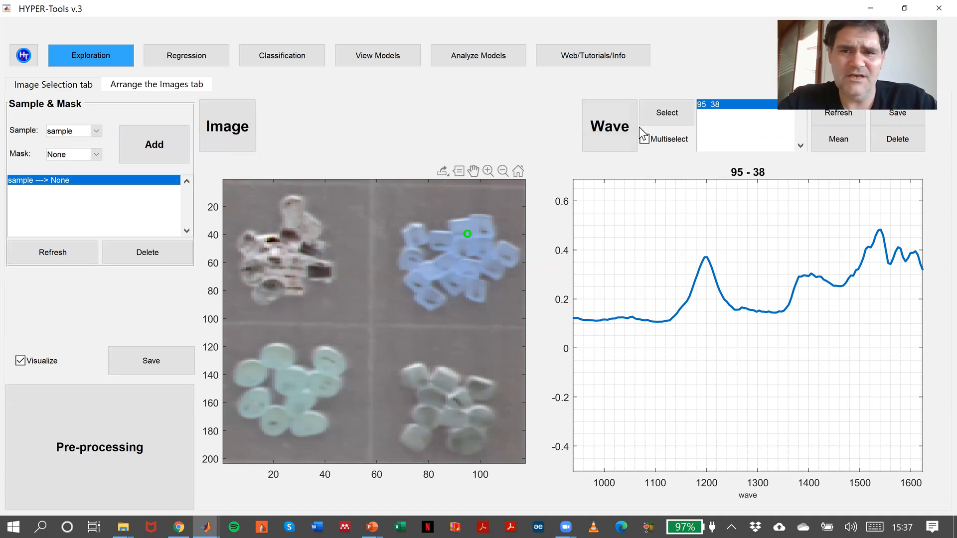
click(666, 112)
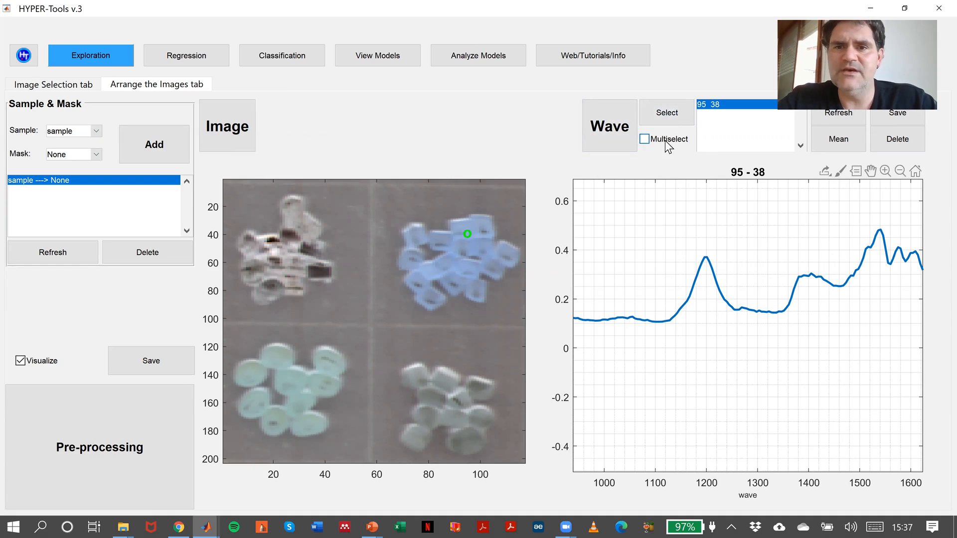
With Multiselect on, overlay white, blue, green and grey pixel spectra, highlighting pixel 96 40.
click(645, 139)
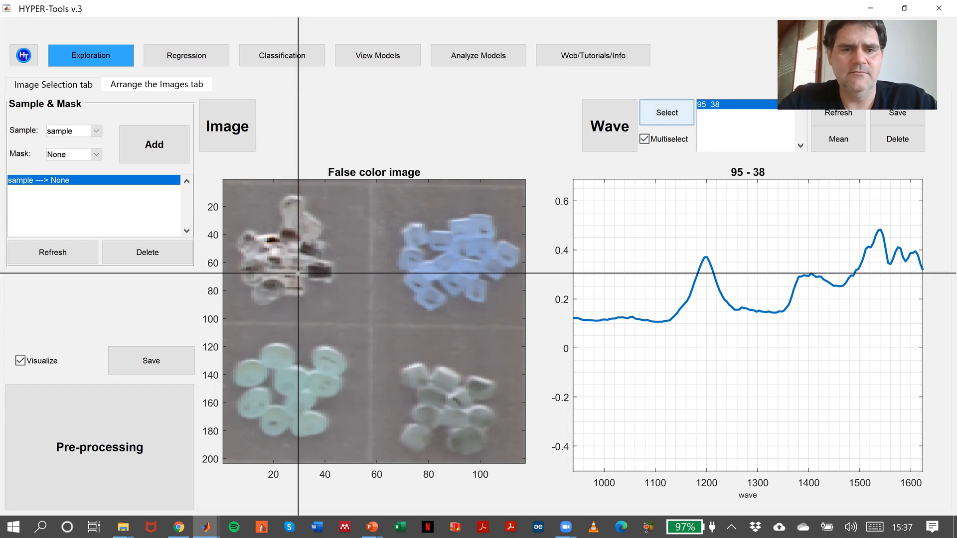
click(290, 274)
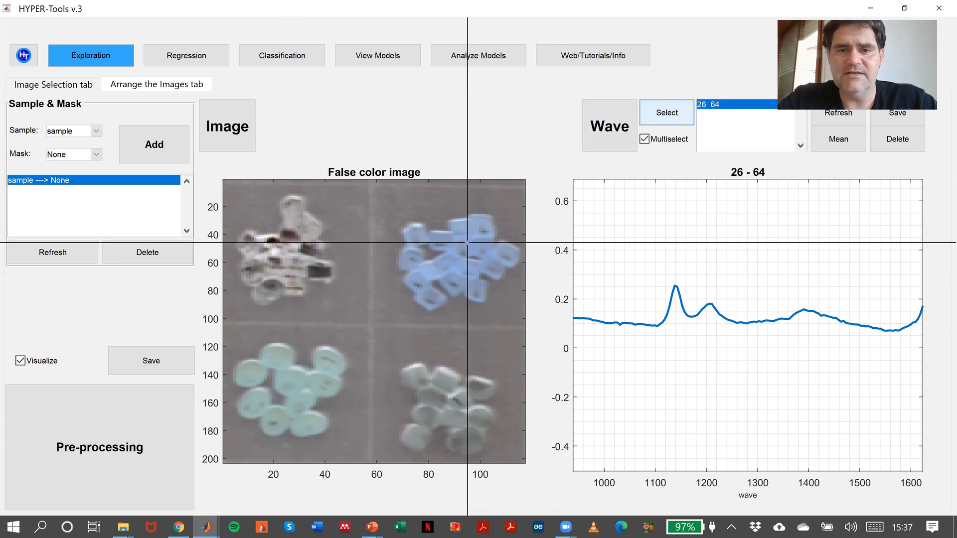
click(471, 236)
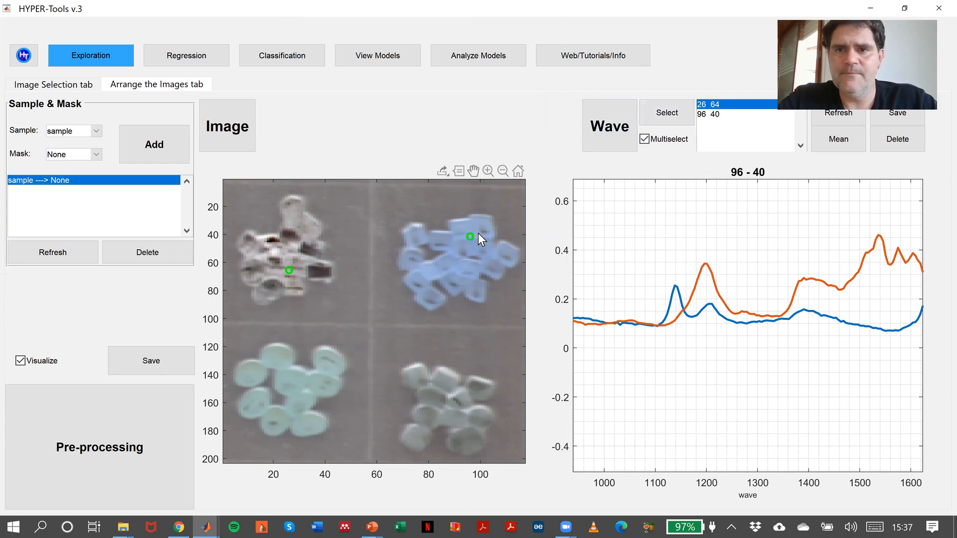
click(666, 112)
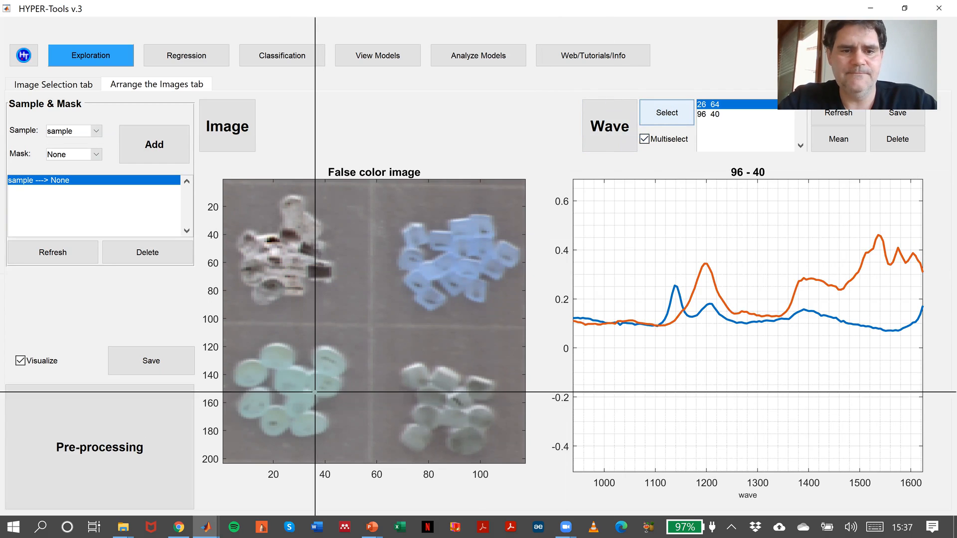
click(298, 391)
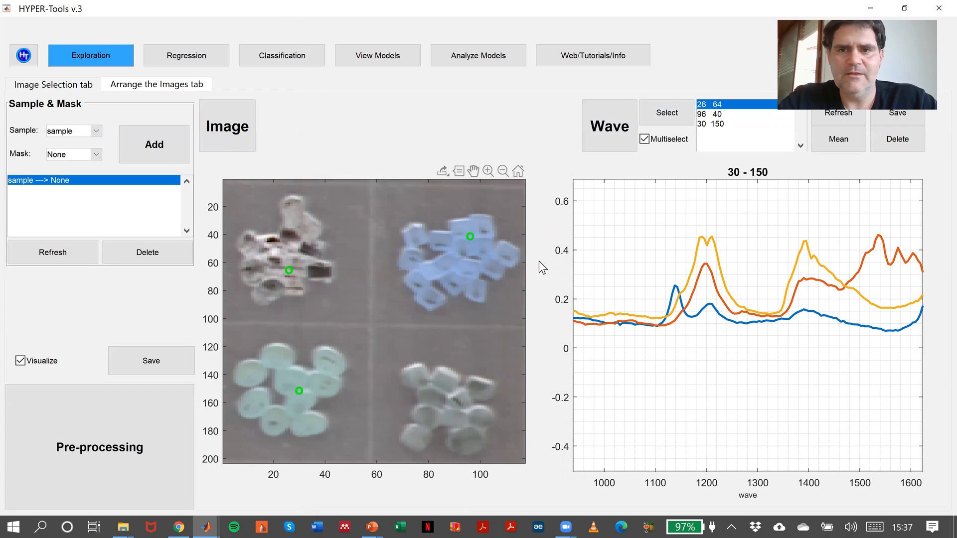
click(667, 113)
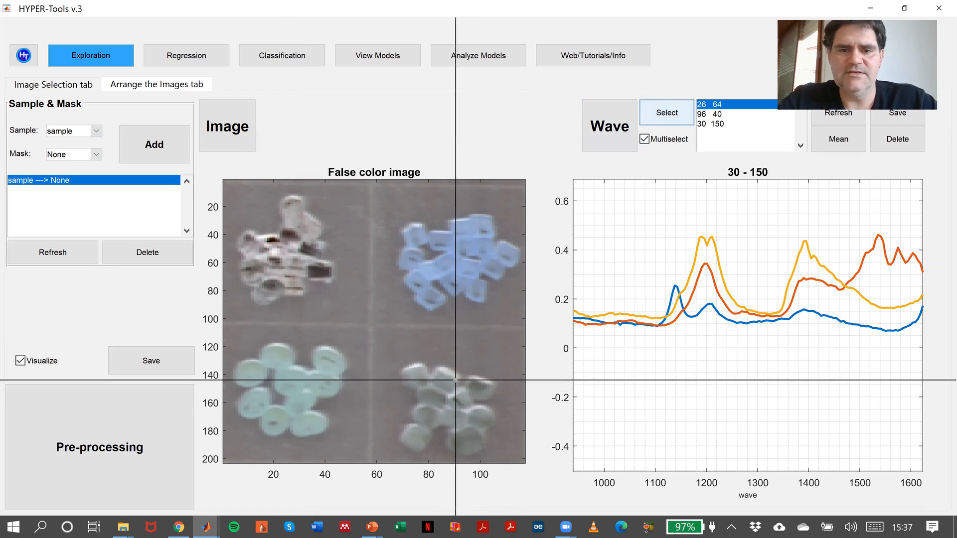
click(440, 392)
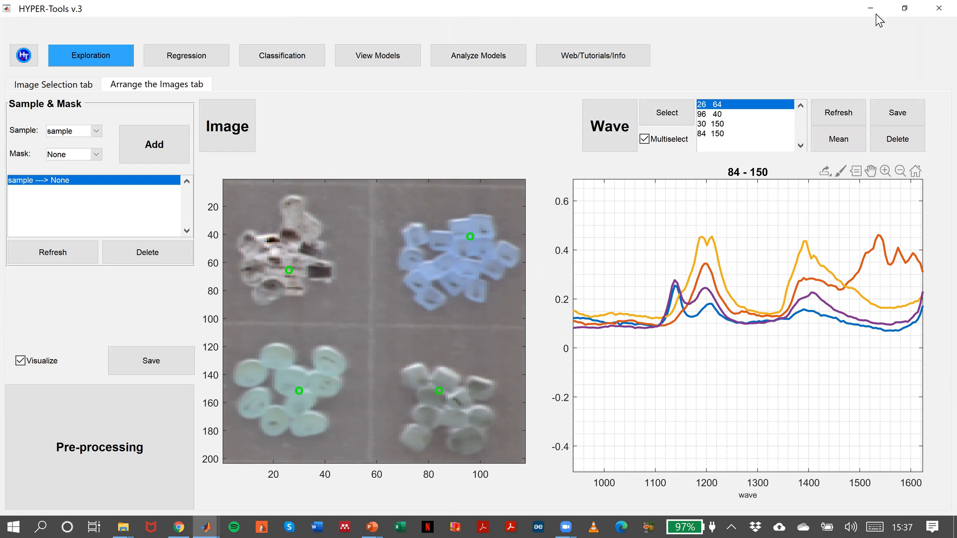
click(721, 125)
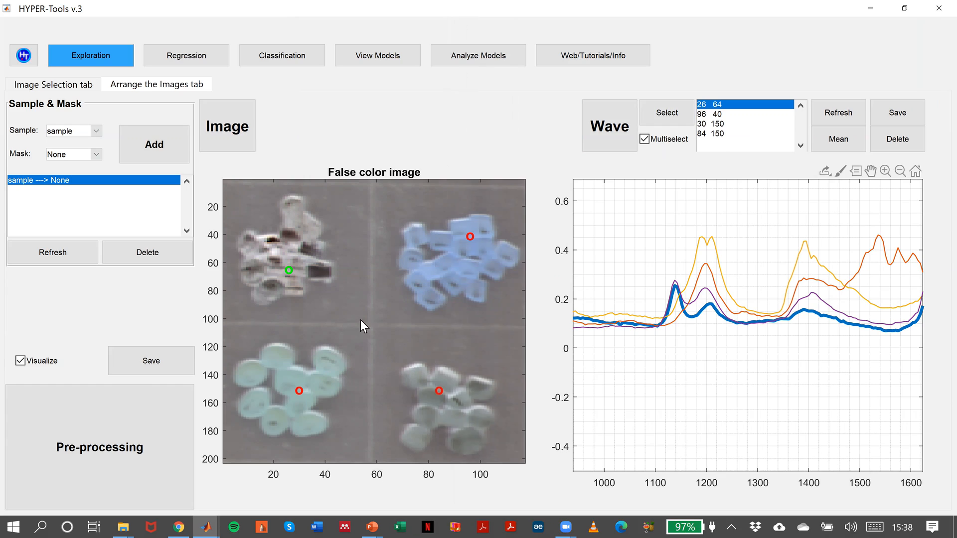
mouse_move(713, 120)
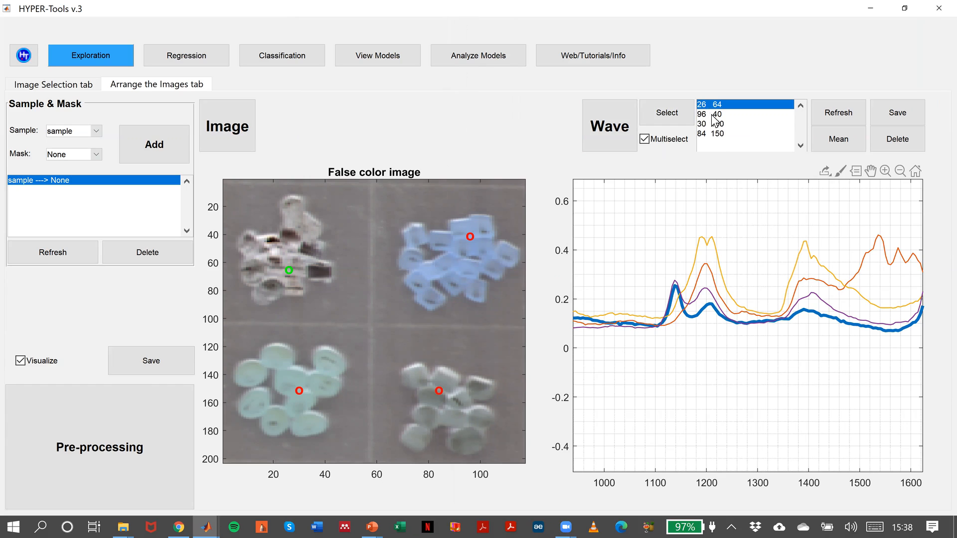
click(718, 114)
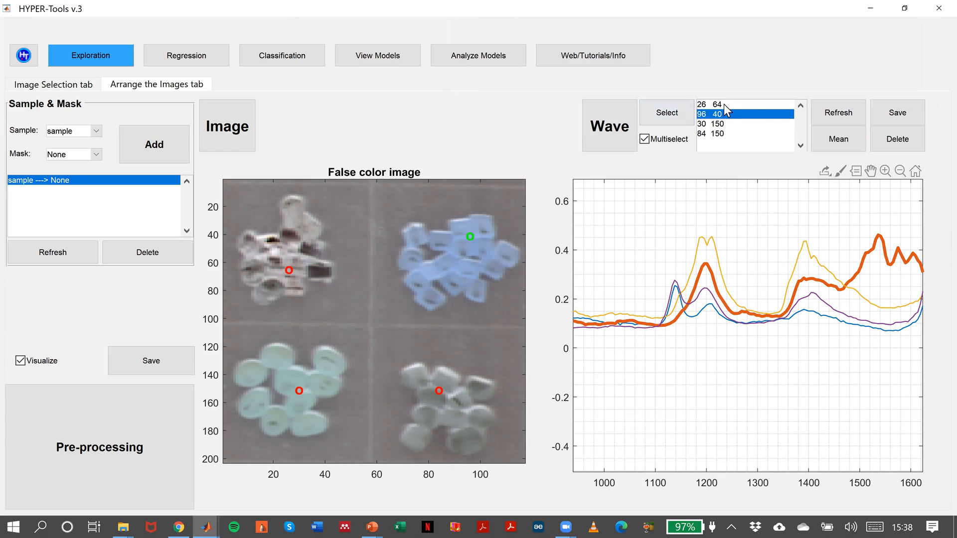
mouse_move(721, 235)
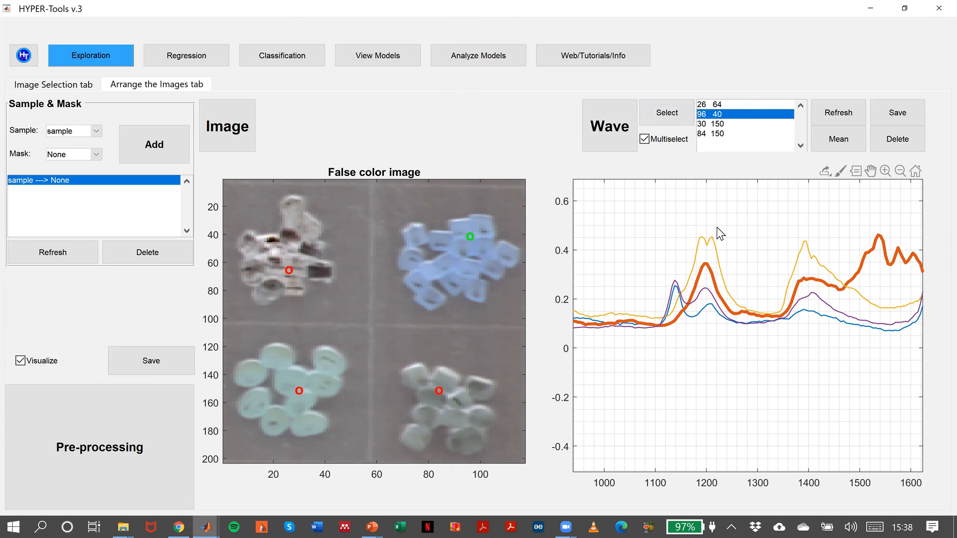
mouse_move(721, 212)
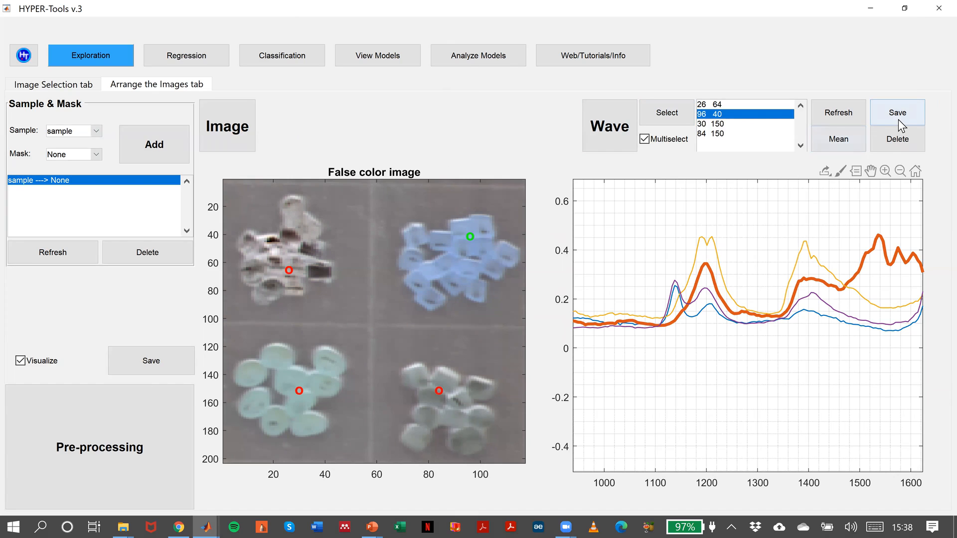
Export the four picked pixels and spectra to the MATLAB workspace as 'Pixels' and 'Spectra'.
click(897, 112)
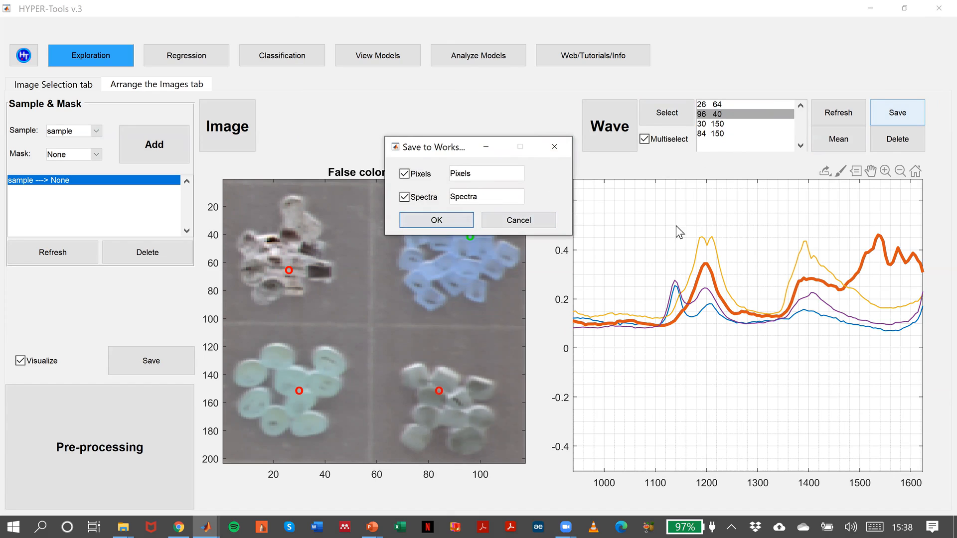
mouse_move(764, 269)
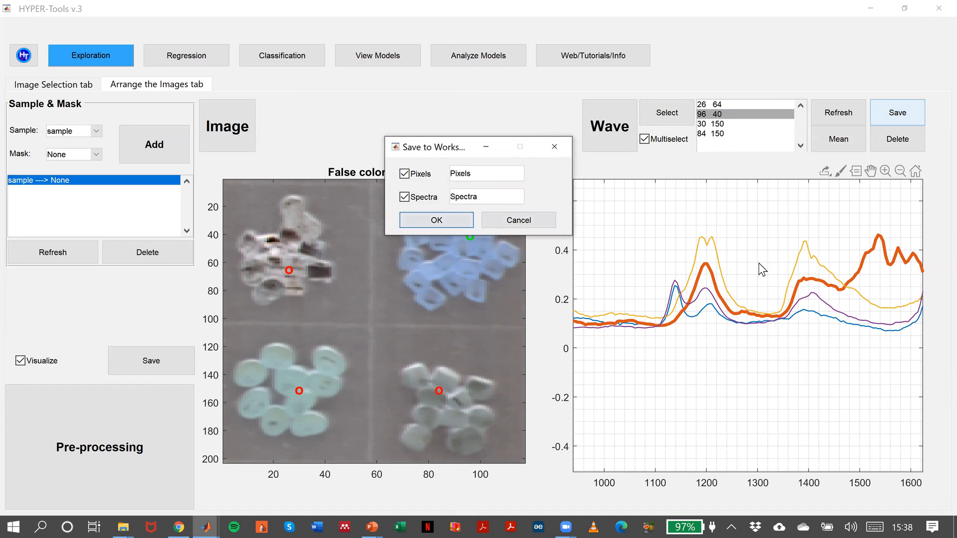
mouse_move(767, 291)
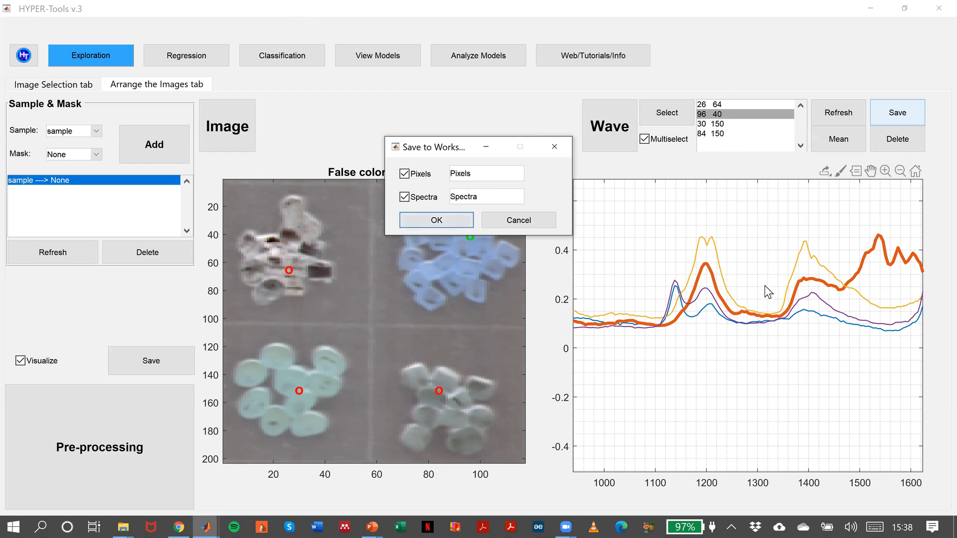
mouse_move(721, 120)
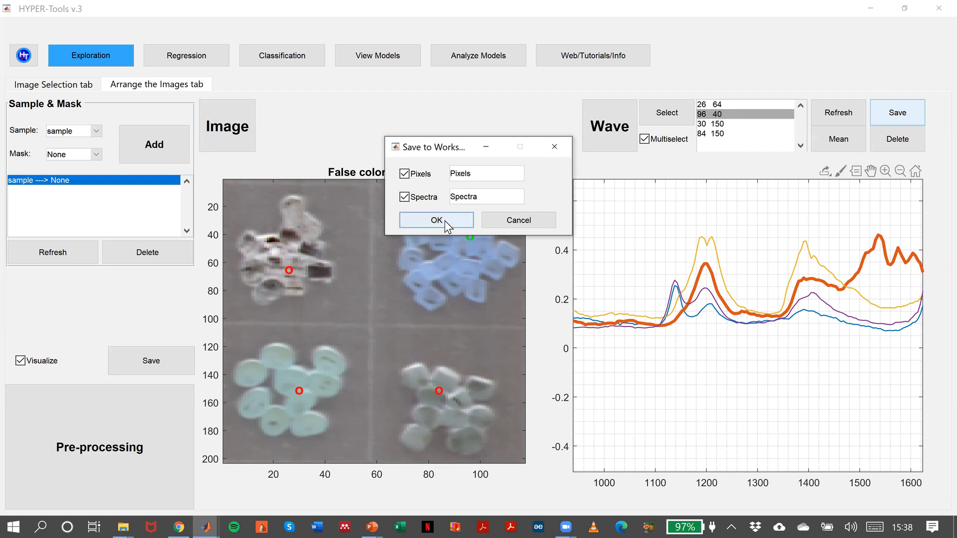
key(alt+tab)
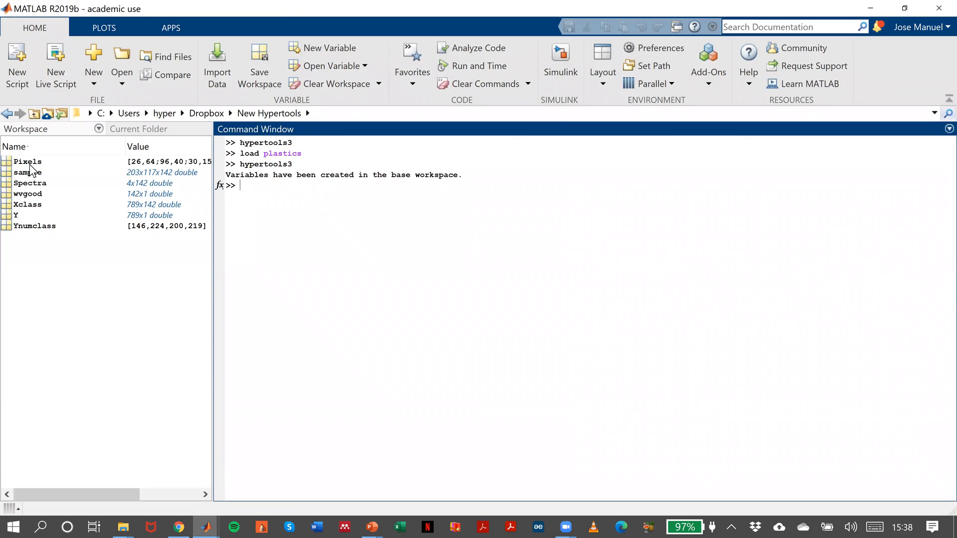
click(29, 183)
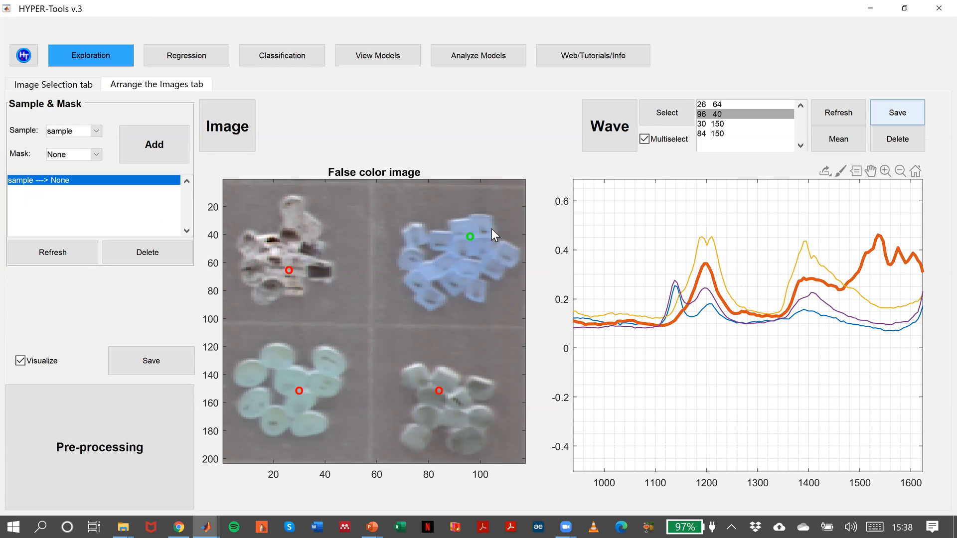
mouse_move(444, 237)
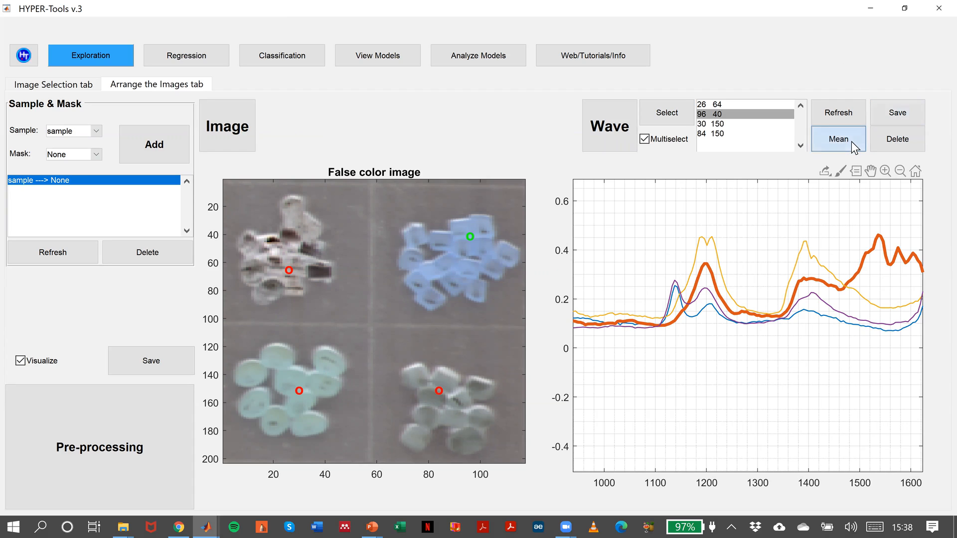
Compute the whole-image mean, then mean and std spectra for a polygon on the blue pieces.
click(838, 139)
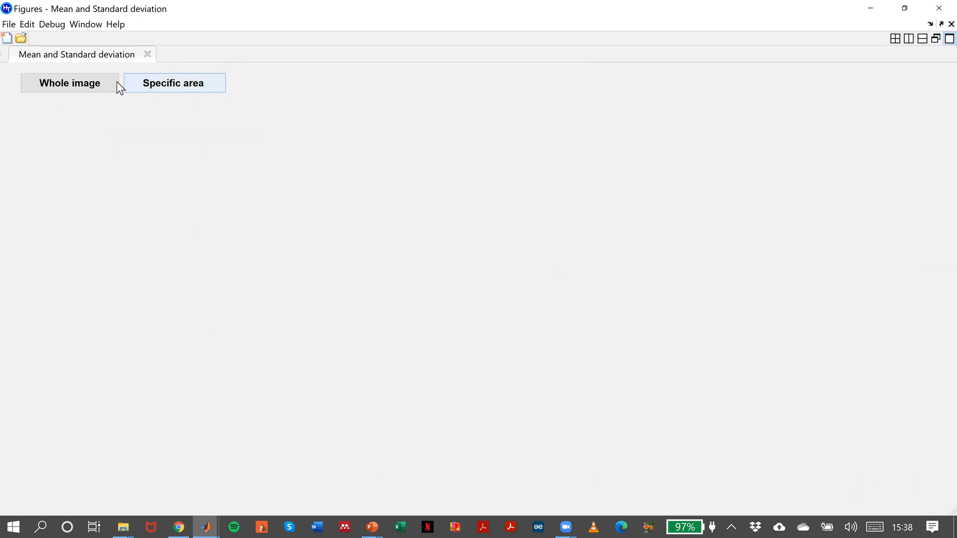
click(69, 83)
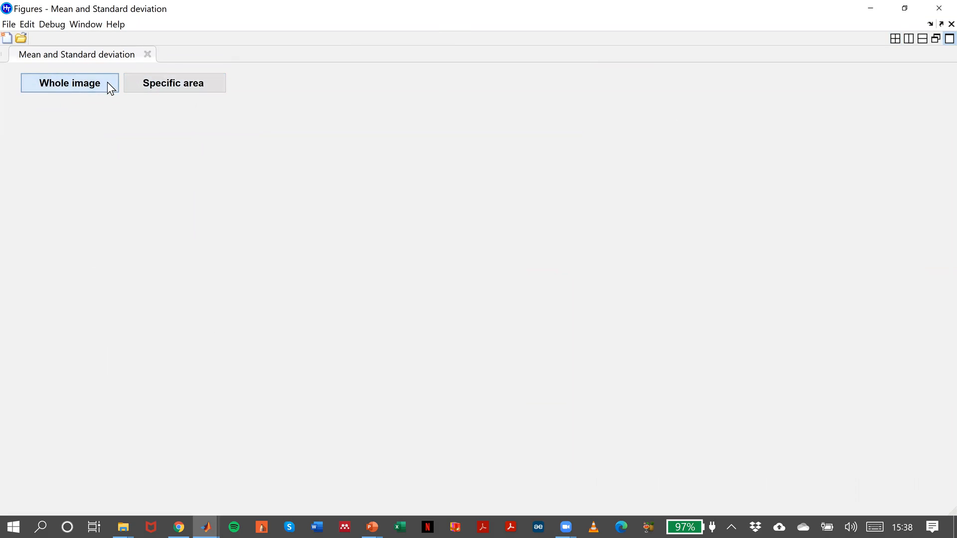
click(68, 84)
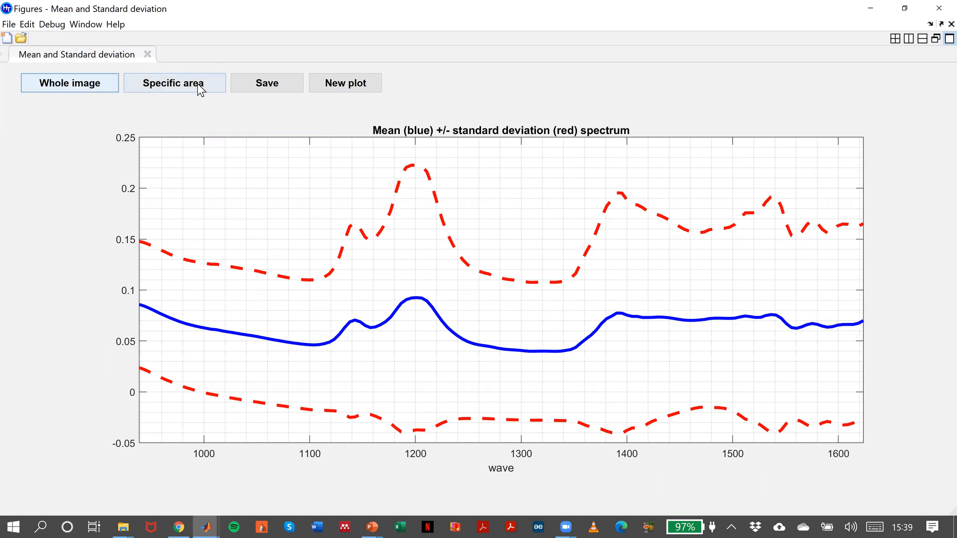
click(174, 83)
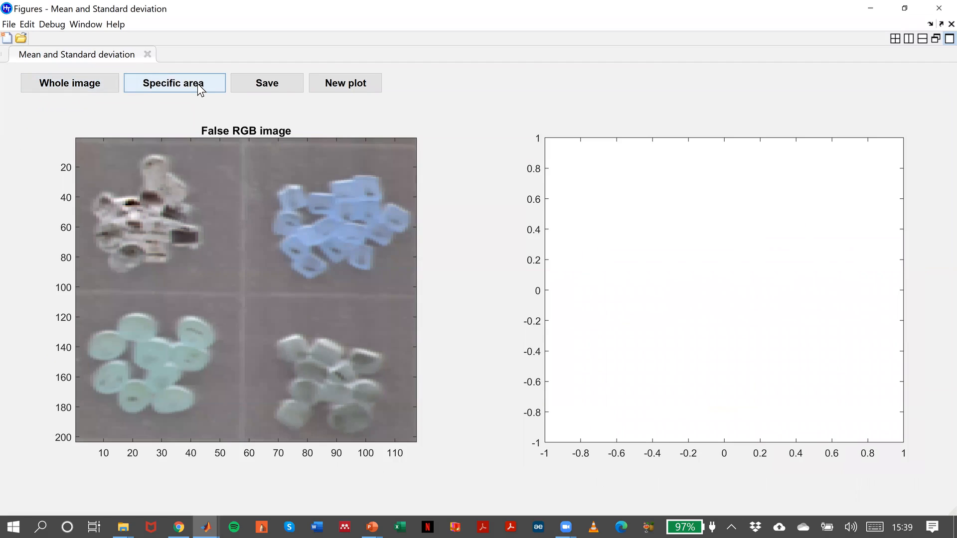
click(174, 84)
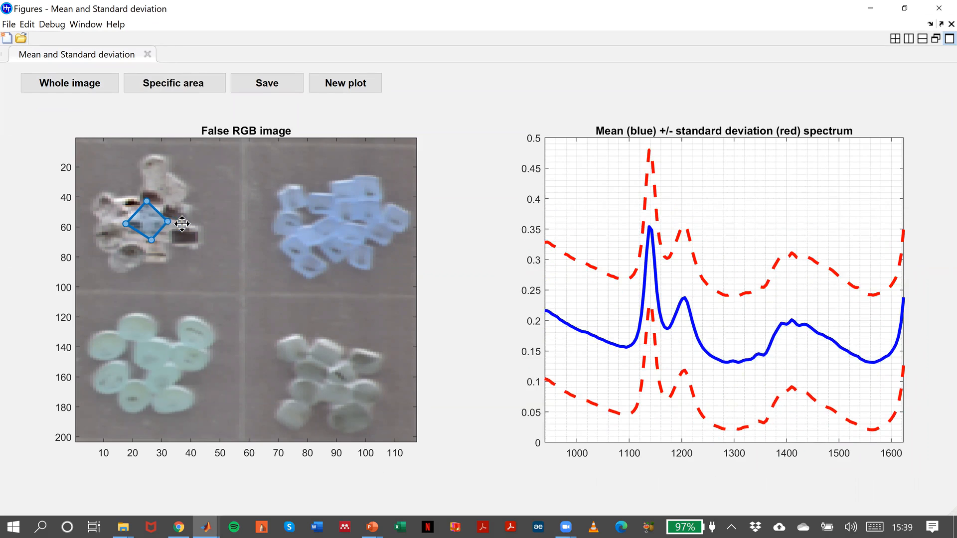
drag(150, 223, 264, 228)
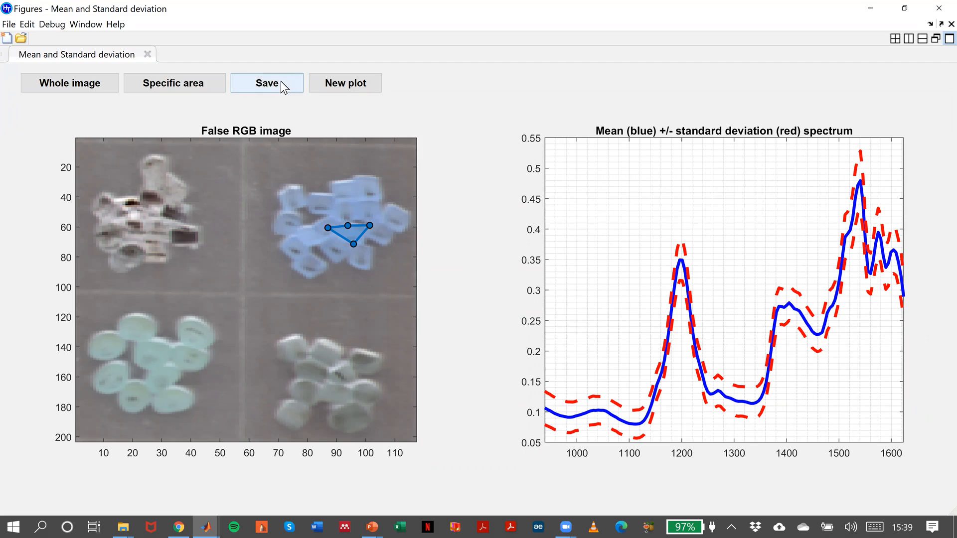
mouse_move(300, 111)
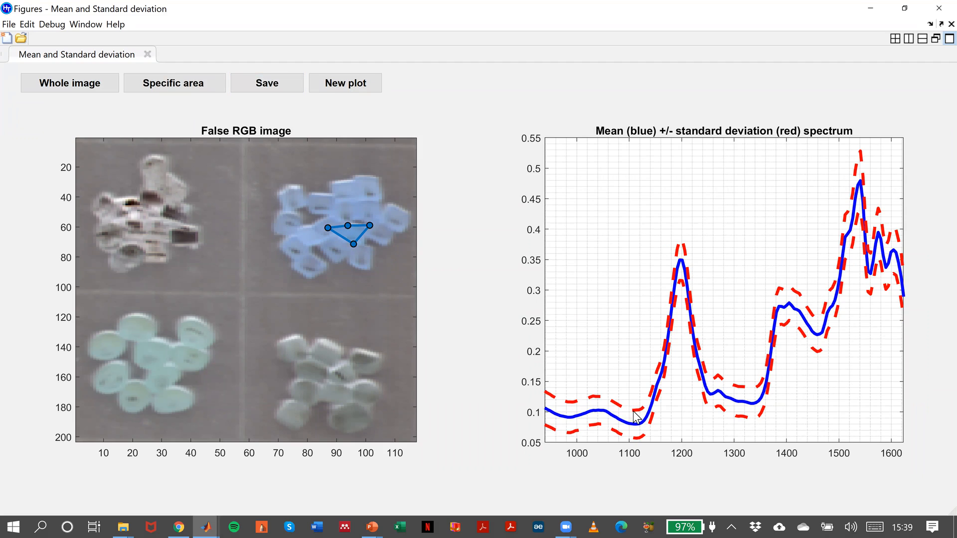
mouse_move(628, 280)
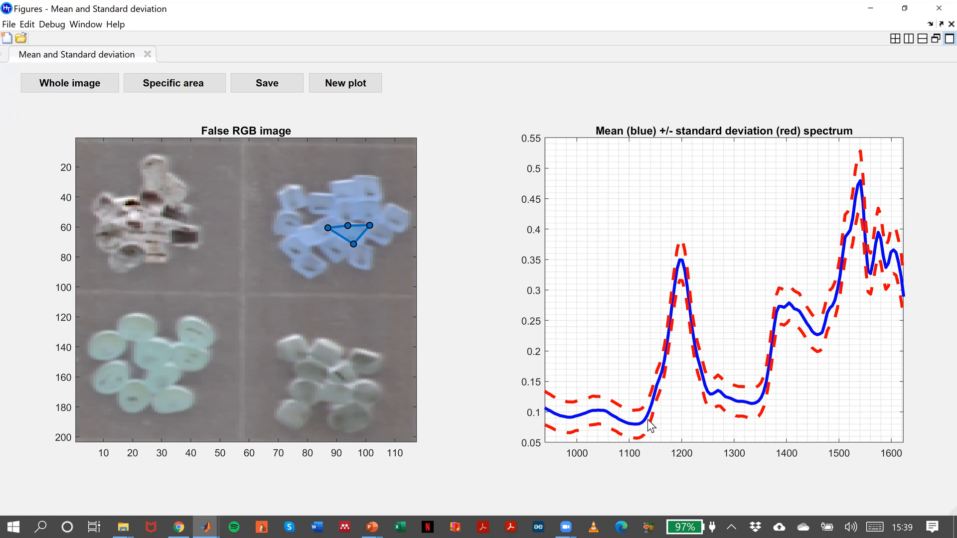
mouse_move(650, 424)
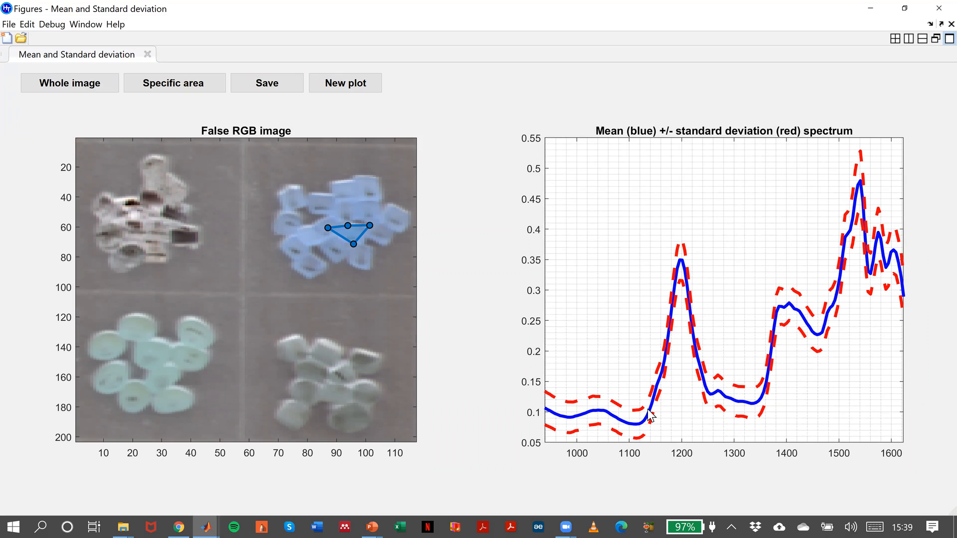
click(267, 82)
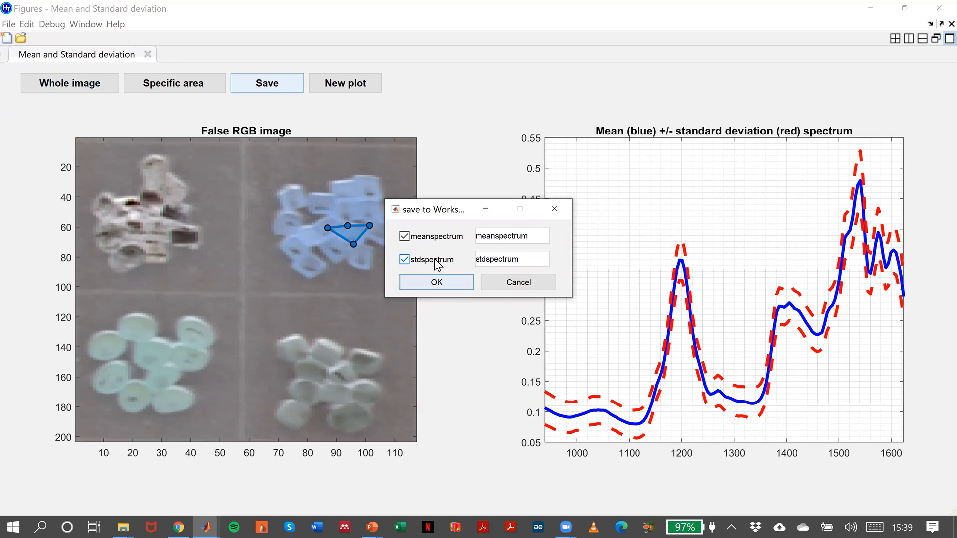
Save the blue region's spectra and move the polygon onto the teal pieces.
click(436, 282)
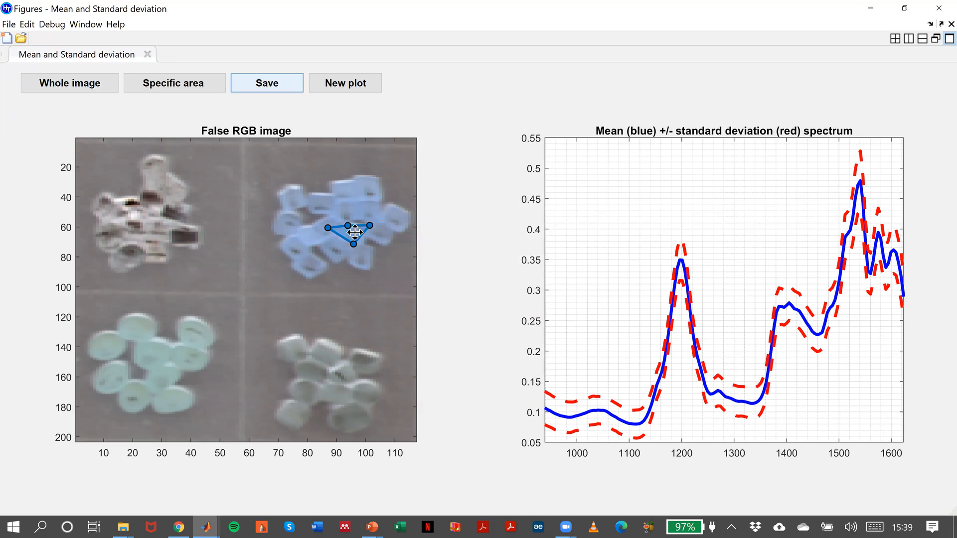
drag(353, 232, 313, 247)
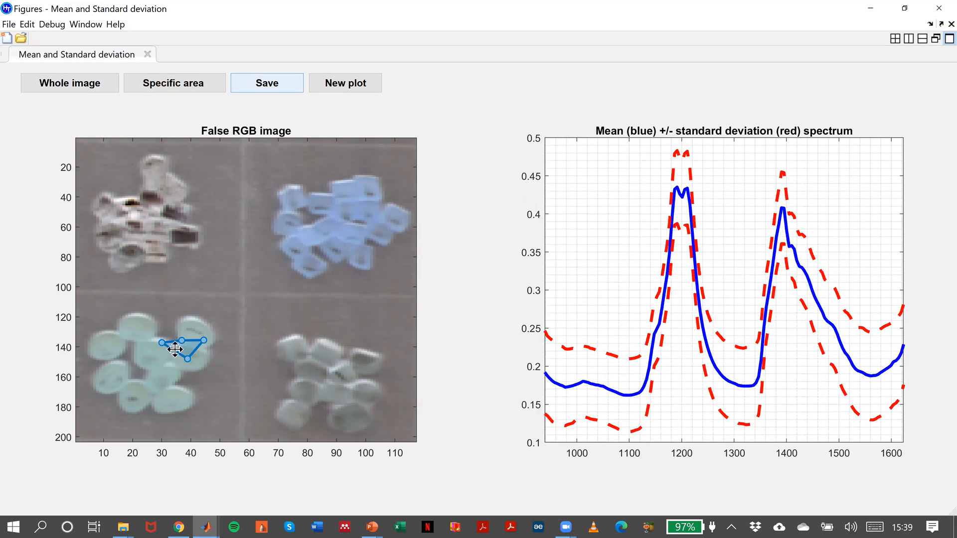
drag(174, 349, 163, 358)
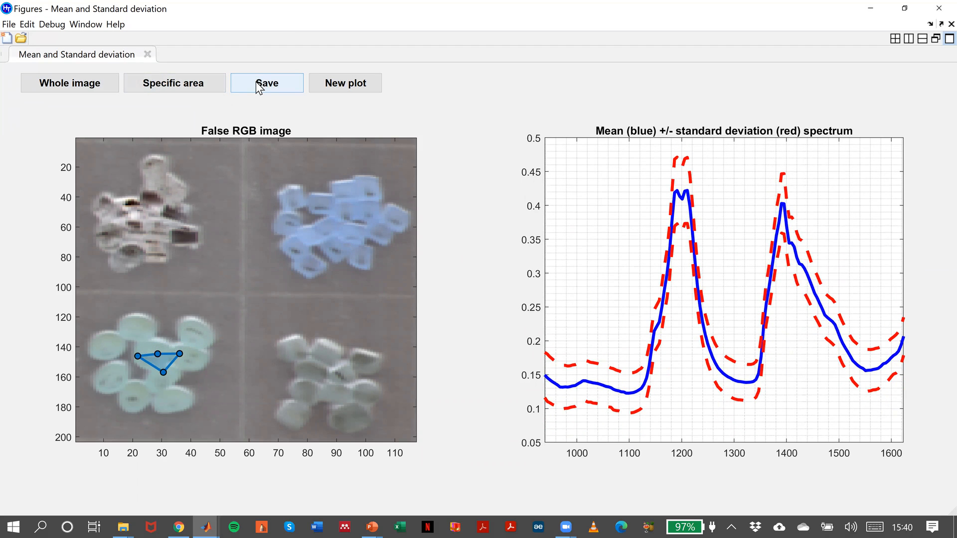
Save the teal region's mean and std spectra as meanspectrum1 and stdspectrum1.
click(267, 82)
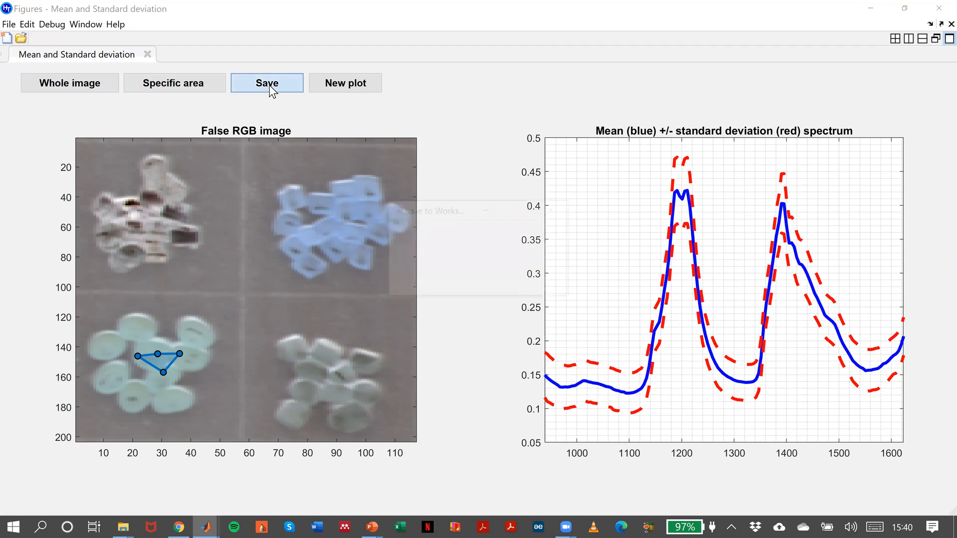
click(267, 82)
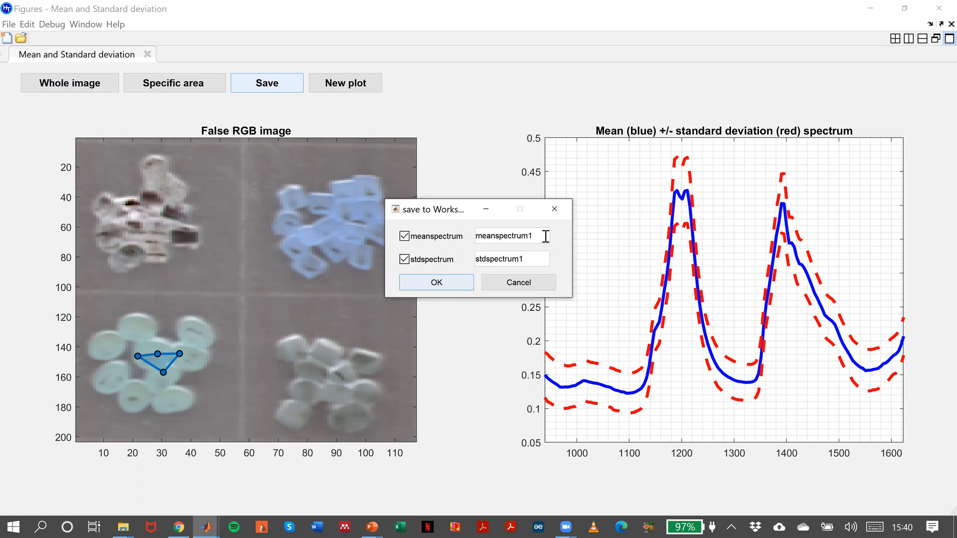
mouse_move(518, 223)
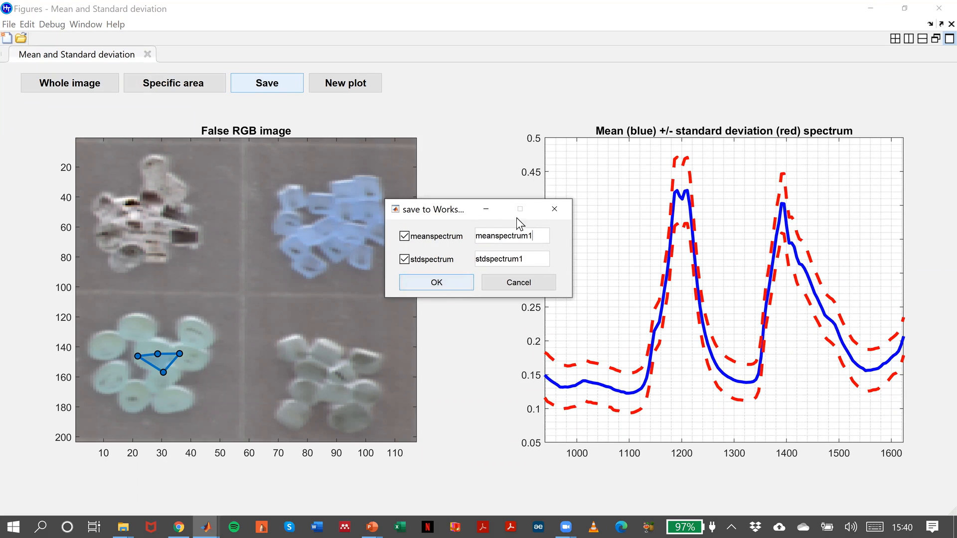
click(435, 282)
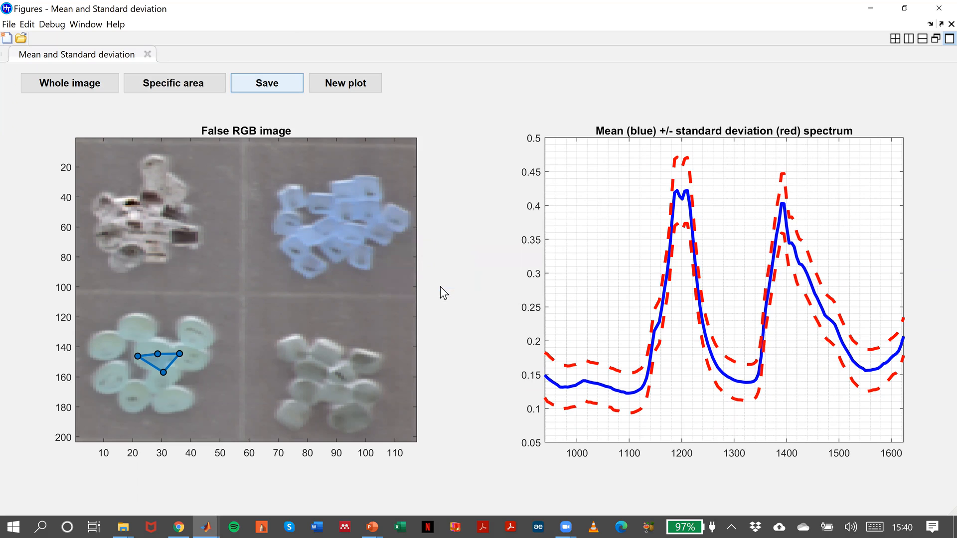
key(alt+tab)
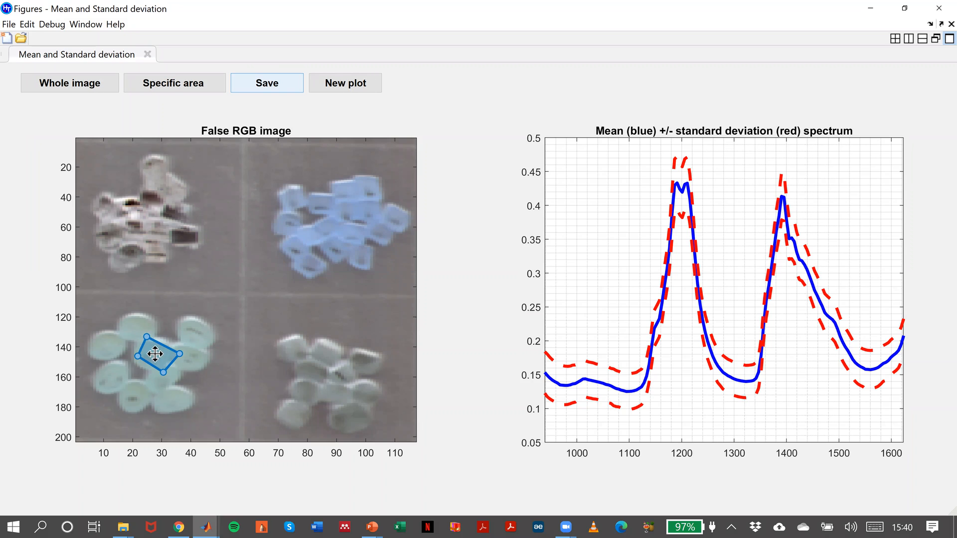
Outline a larger polygon over the teal pieces and save meanspectrum2 and stdspectrum2.
click(174, 83)
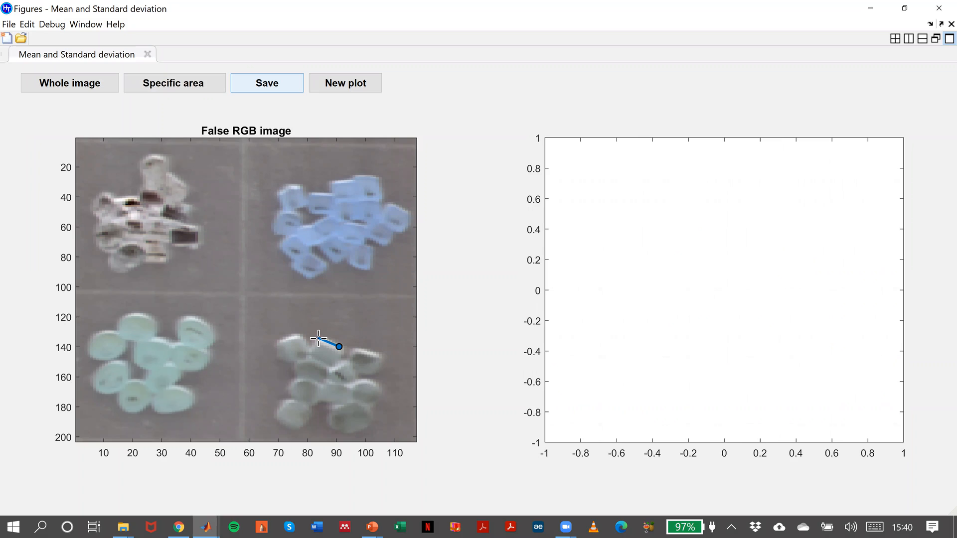
click(309, 350)
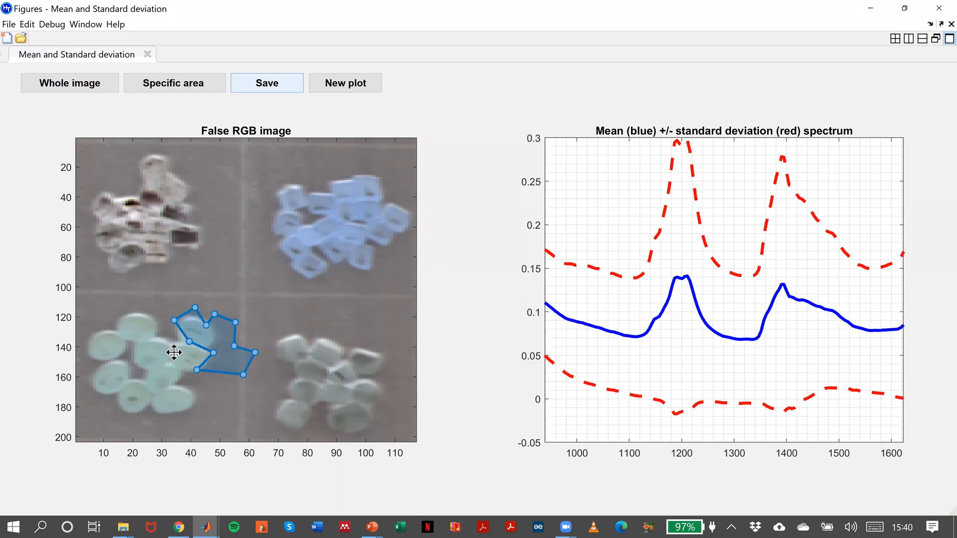
drag(214, 342, 168, 348)
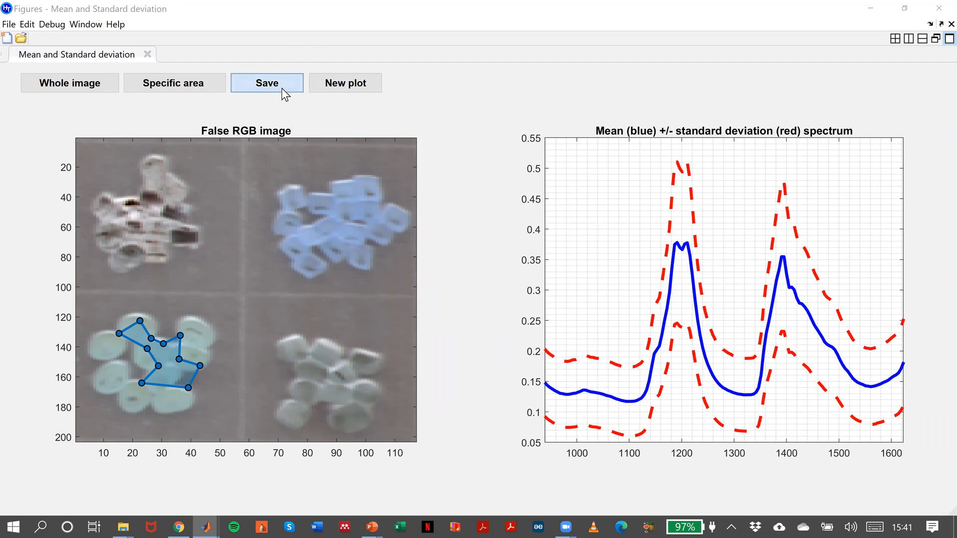
click(267, 82)
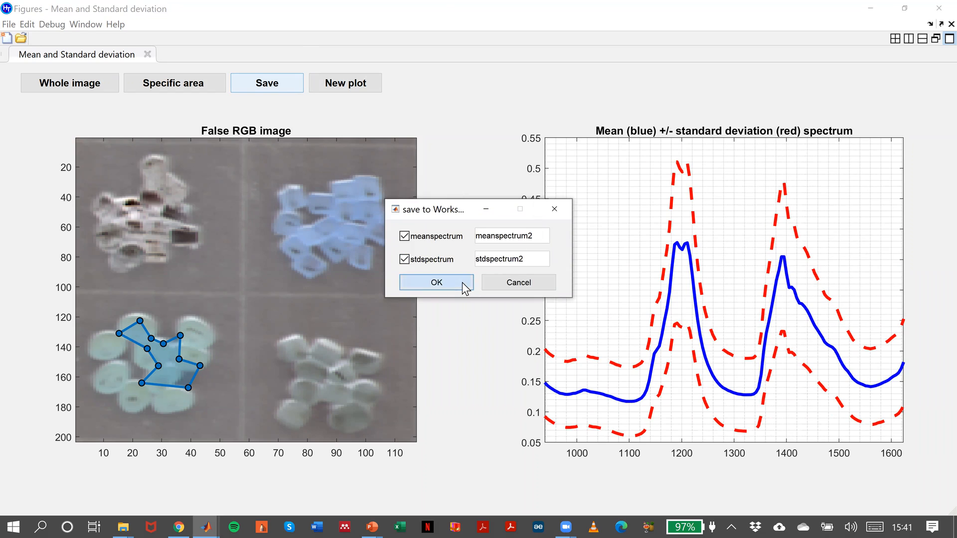
click(436, 282)
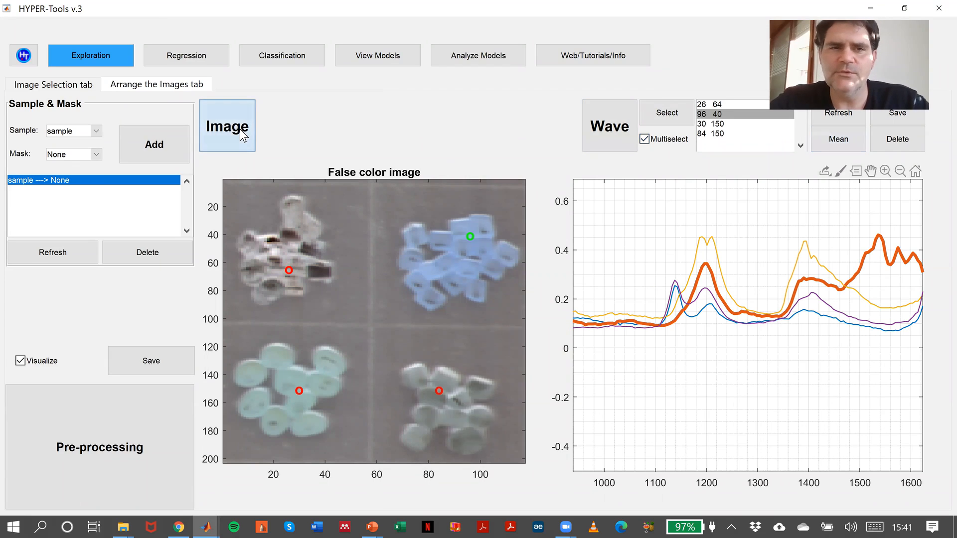
Show plastics images at wavelengths 1144 and 1421, using Multiselect on the representative spectra plot.
click(227, 126)
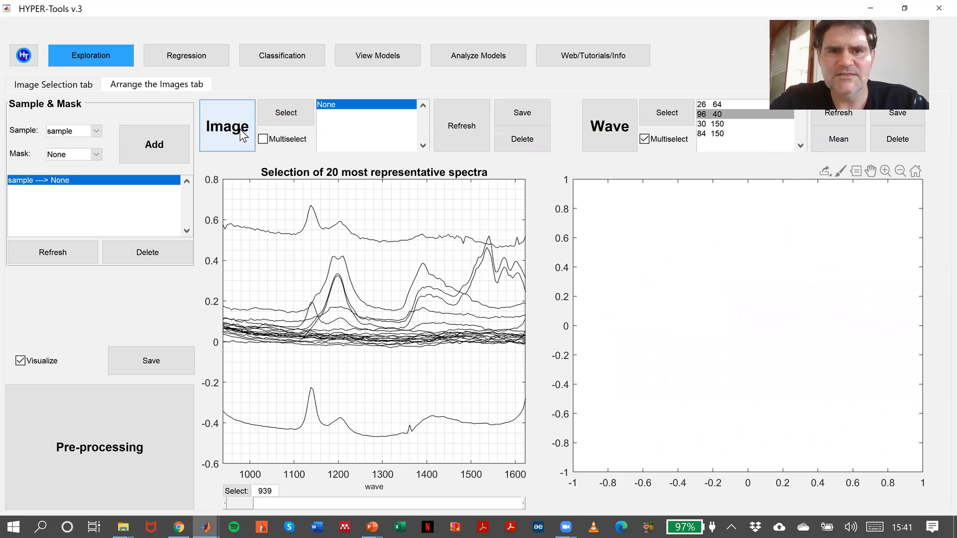
click(285, 113)
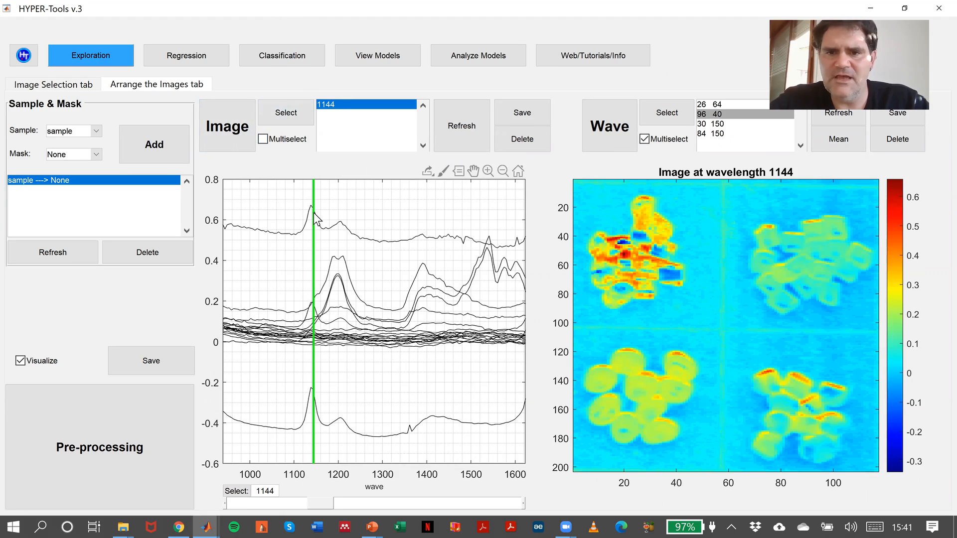
mouse_move(259, 188)
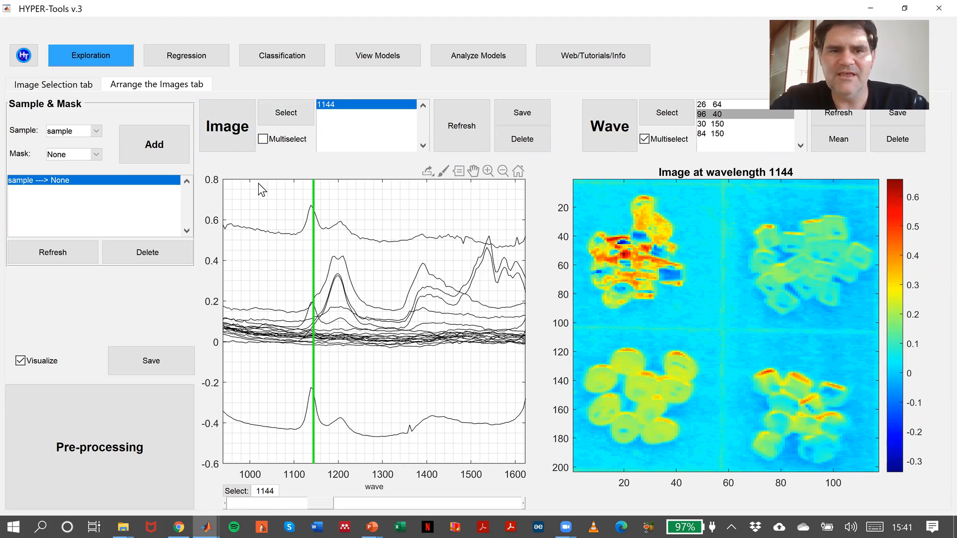
mouse_move(279, 165)
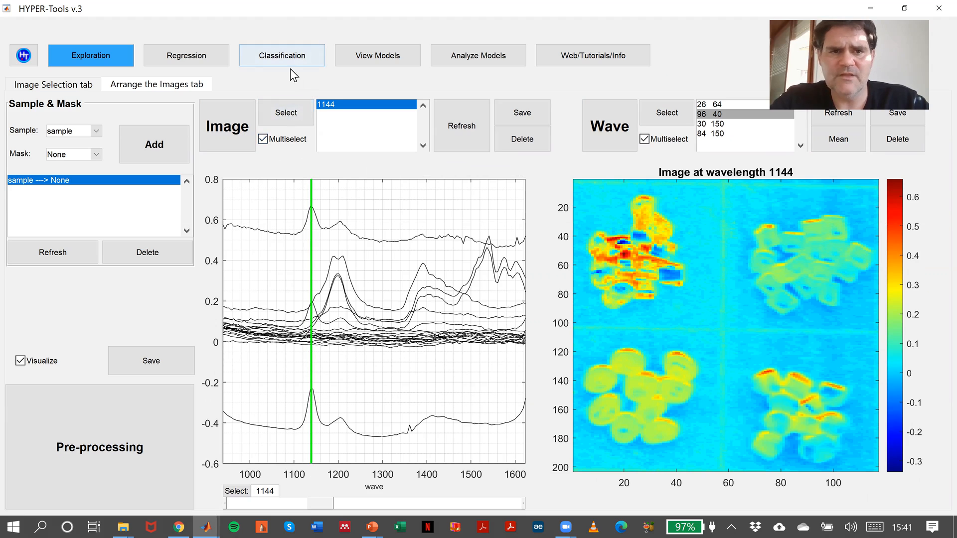
click(285, 112)
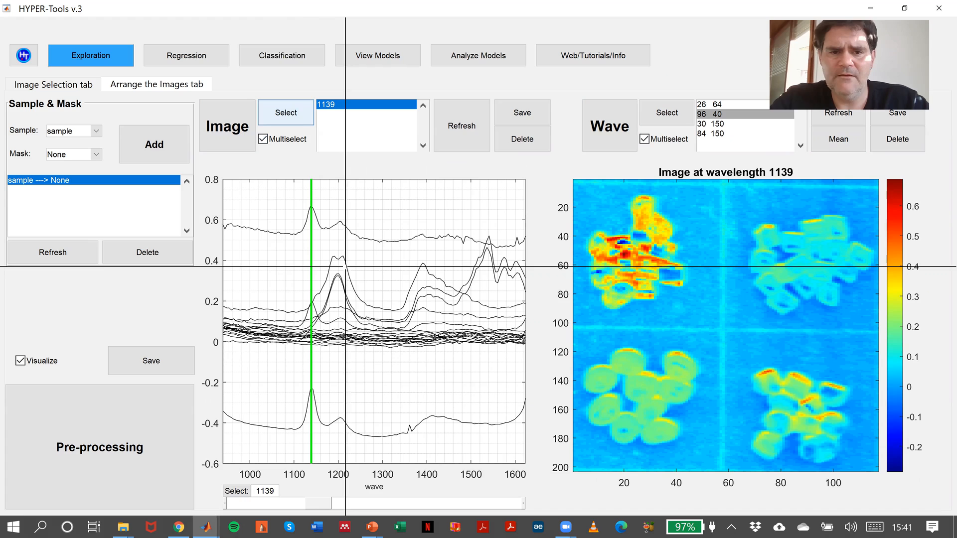
click(285, 112)
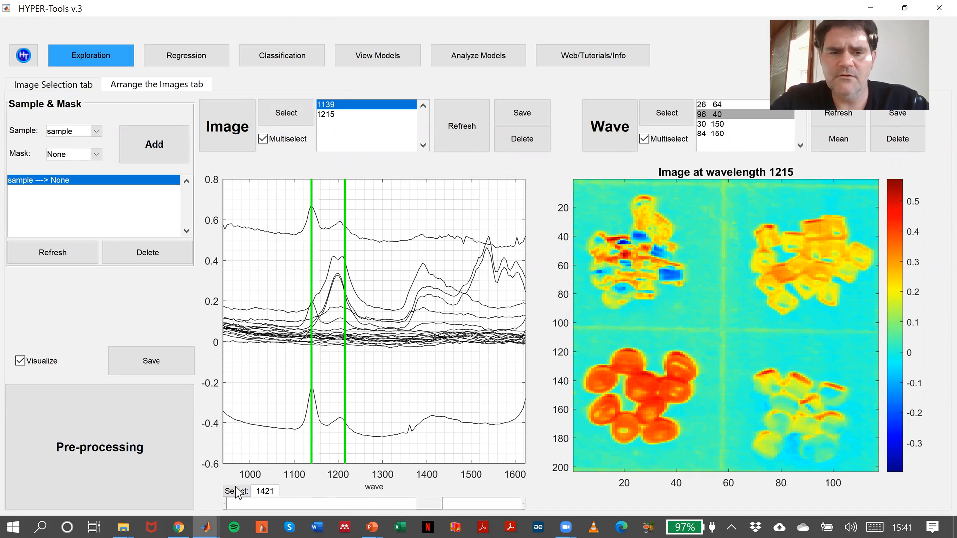
click(264, 491)
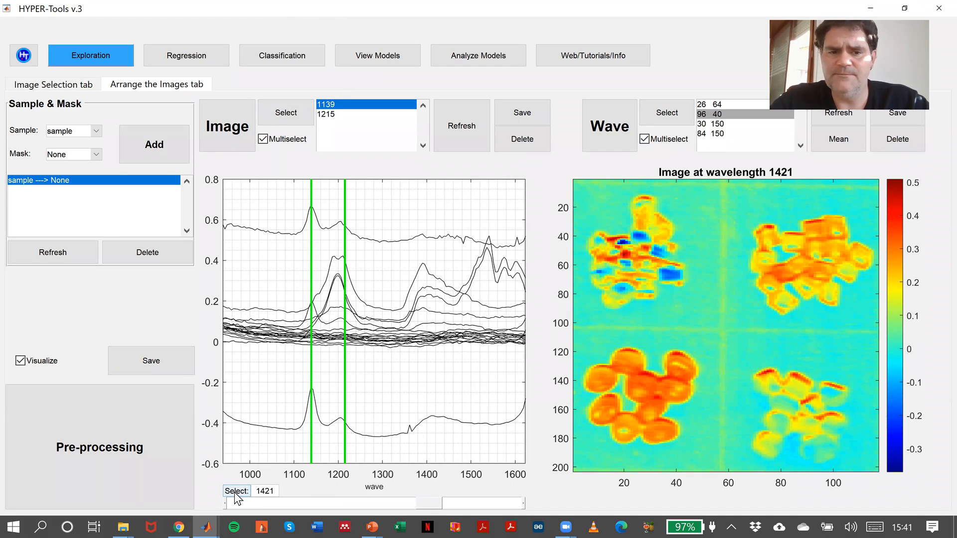